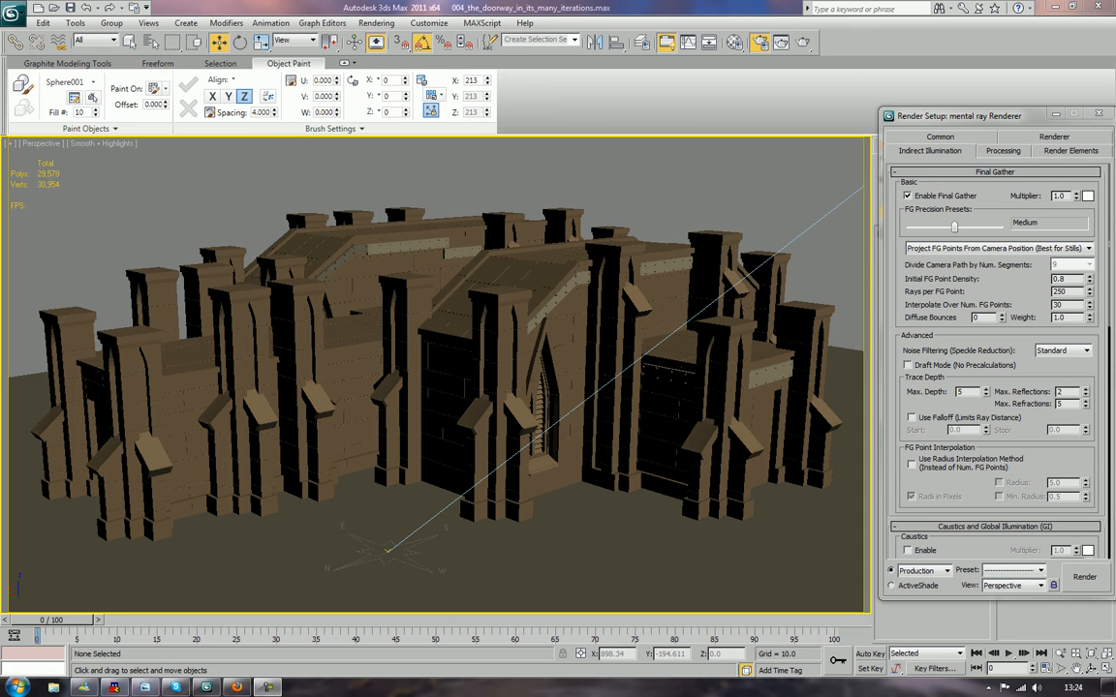
mouse_move(351, 155)
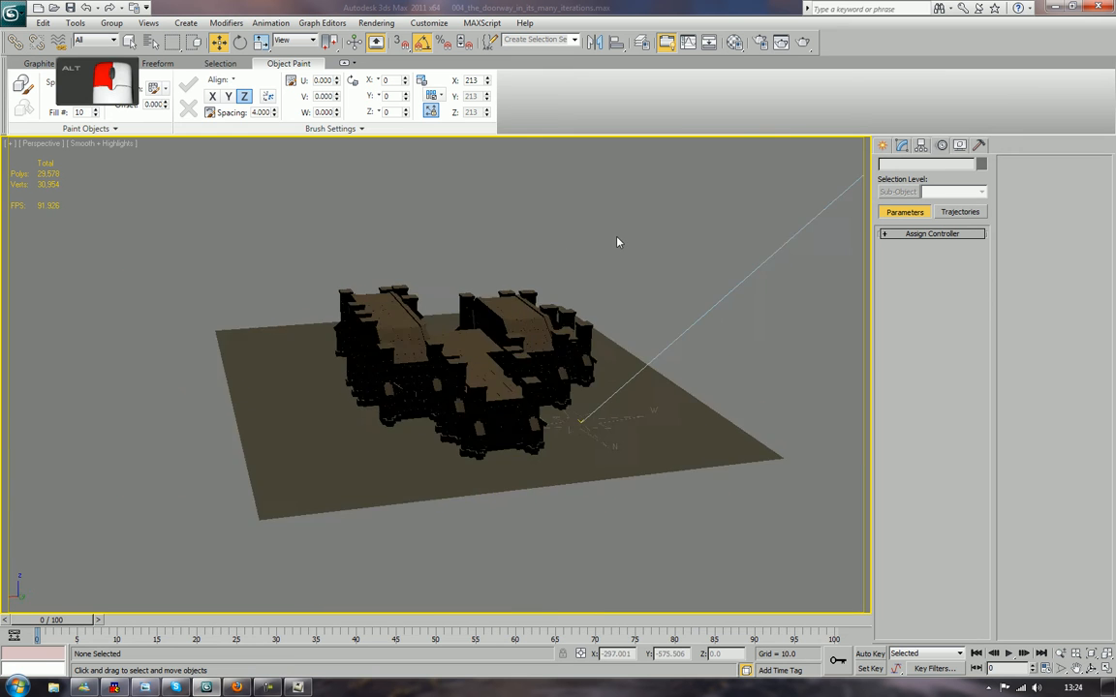
- Orbit around the cloister, selecting the ground plane and Daylight001 to inspect them
drag(618, 242, 502, 245)
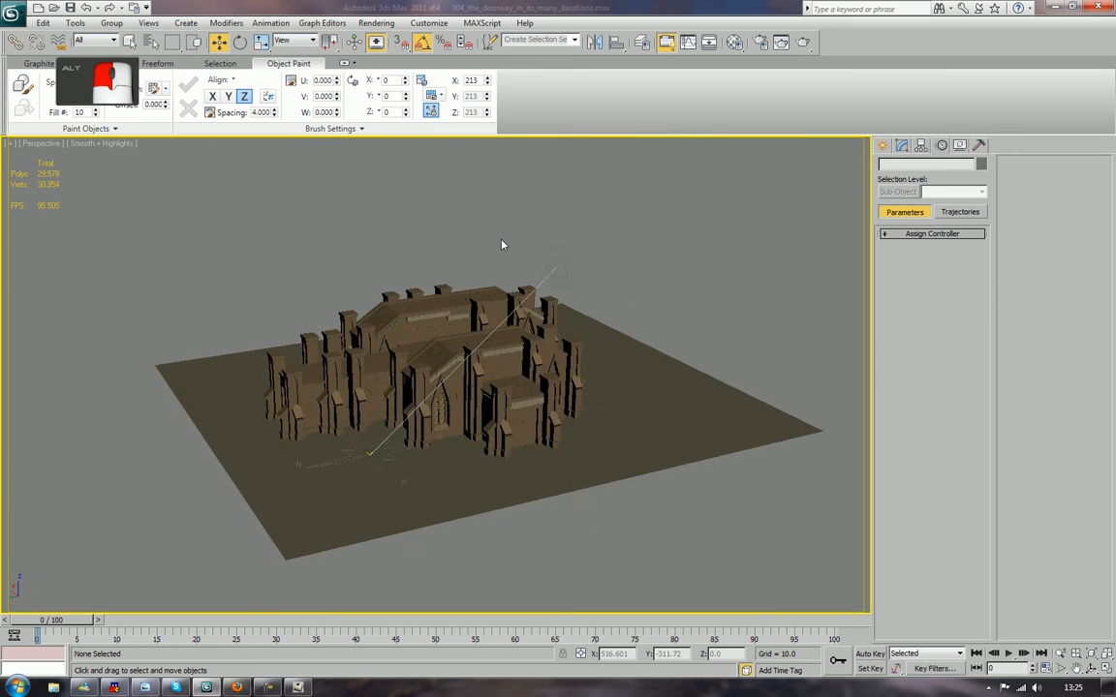
click(431, 392)
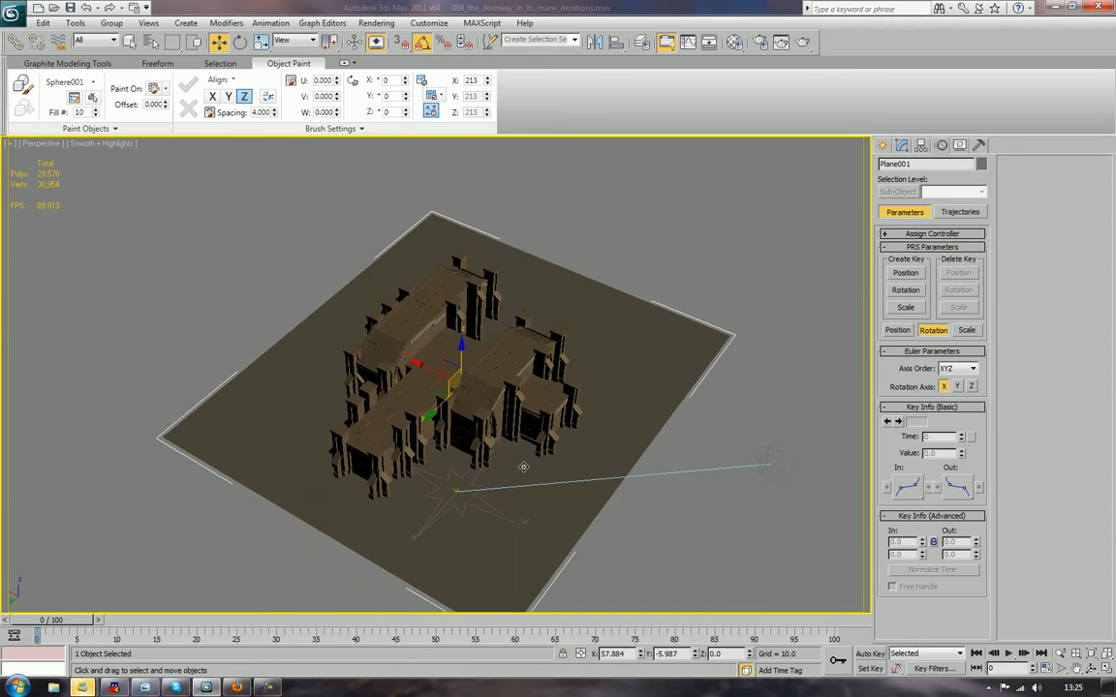
click(770, 378)
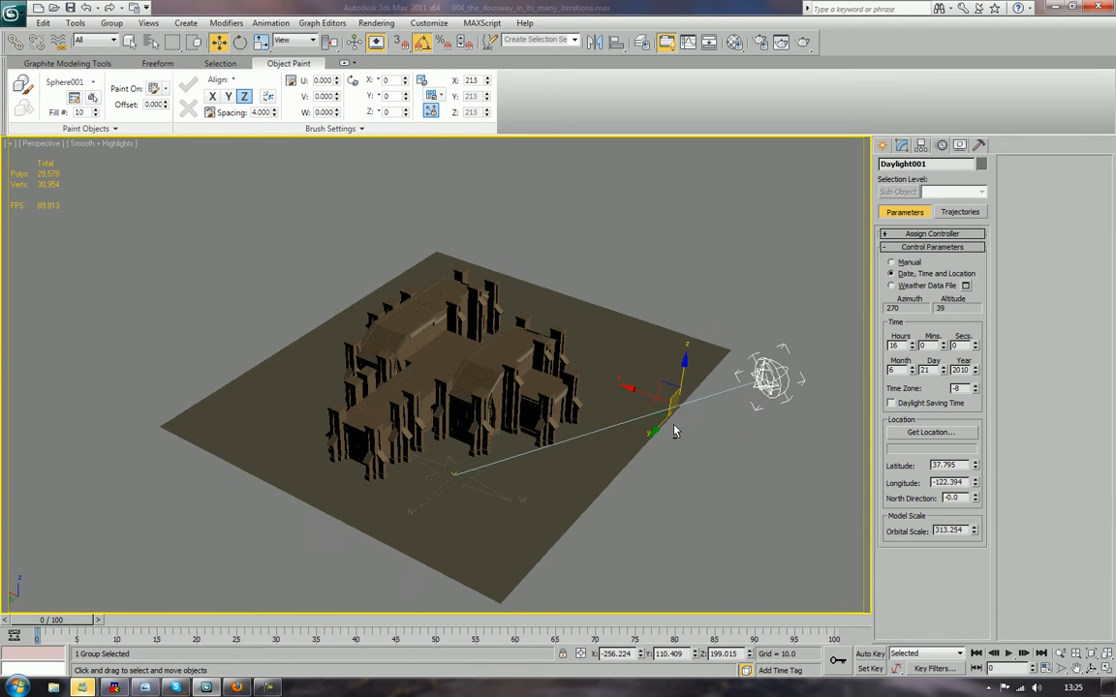
drag(675, 431, 671, 426)
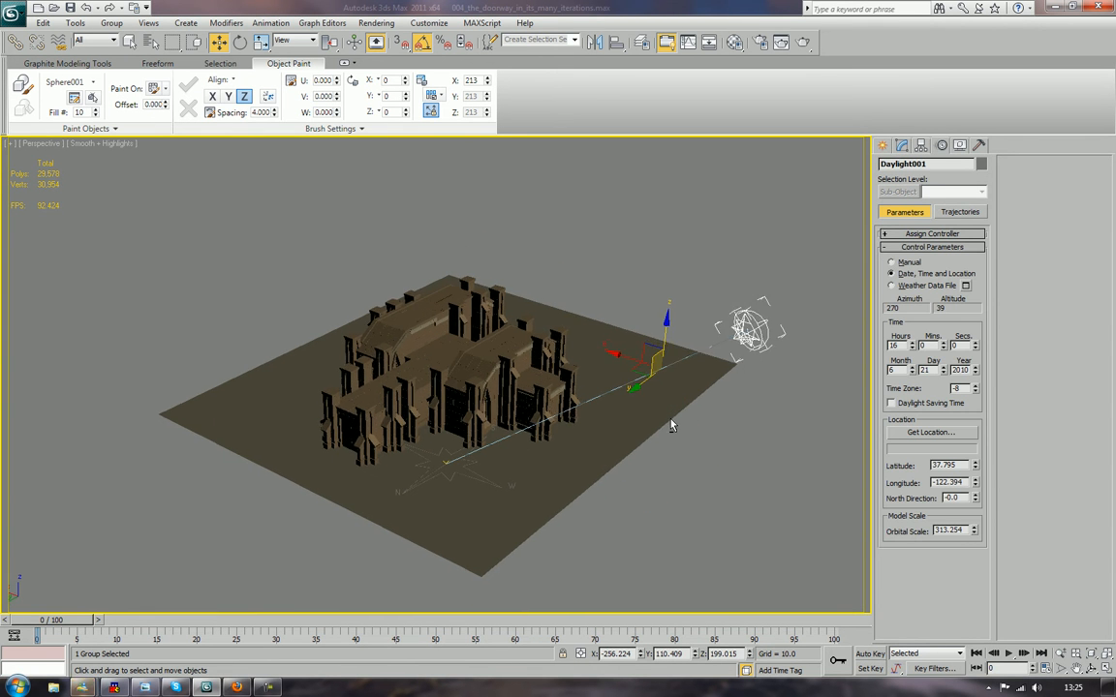
drag(671, 424, 628, 419)
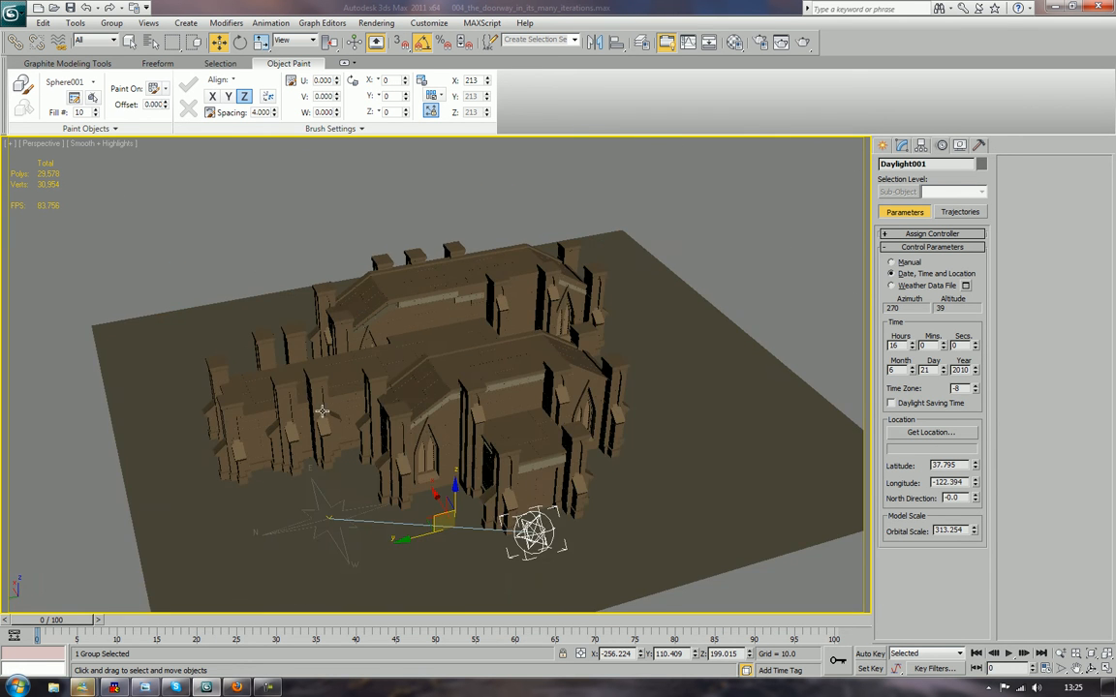
- Select the left-end pieces and delete the extra Coridoor_004 copy
click(314, 407)
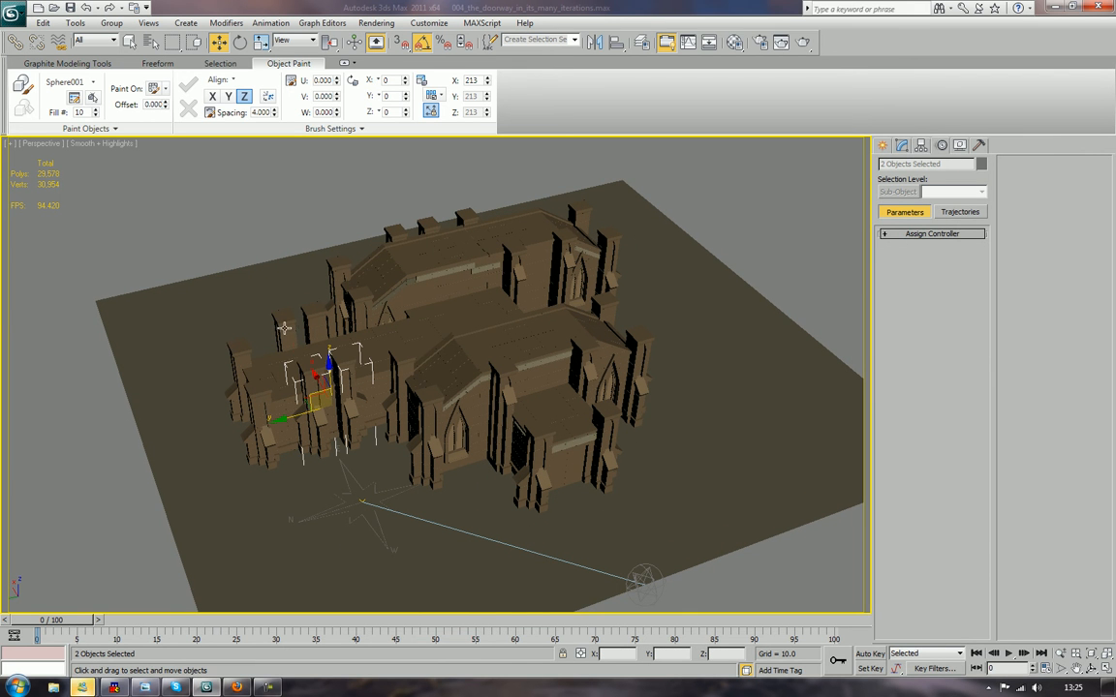
click(441, 281)
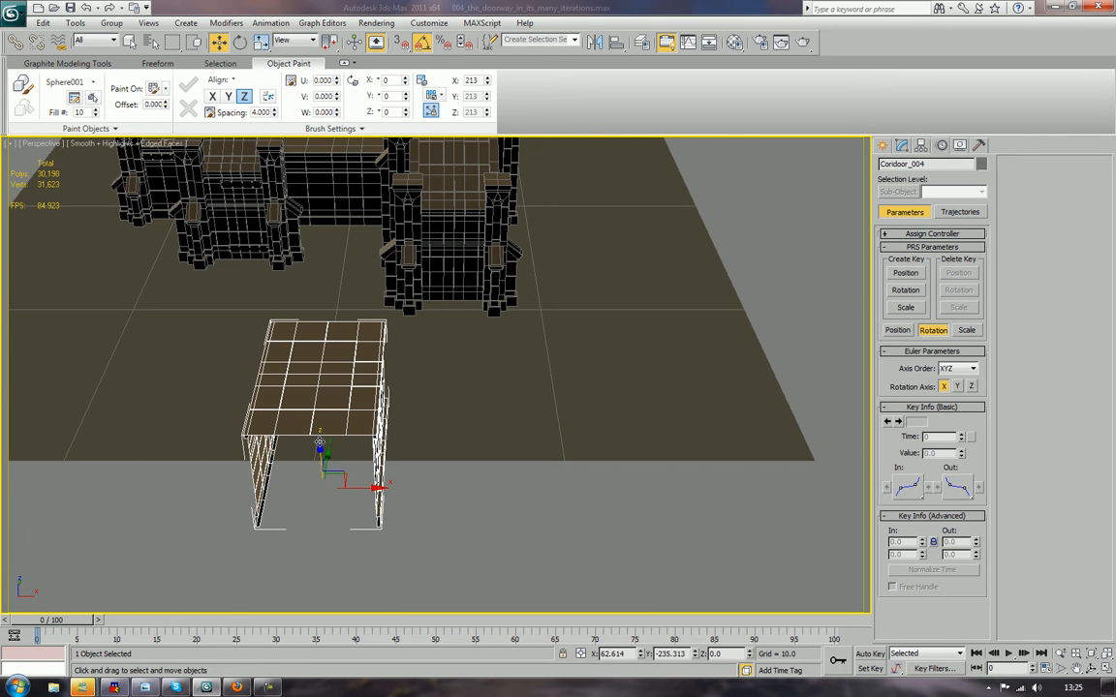
key(Delete)
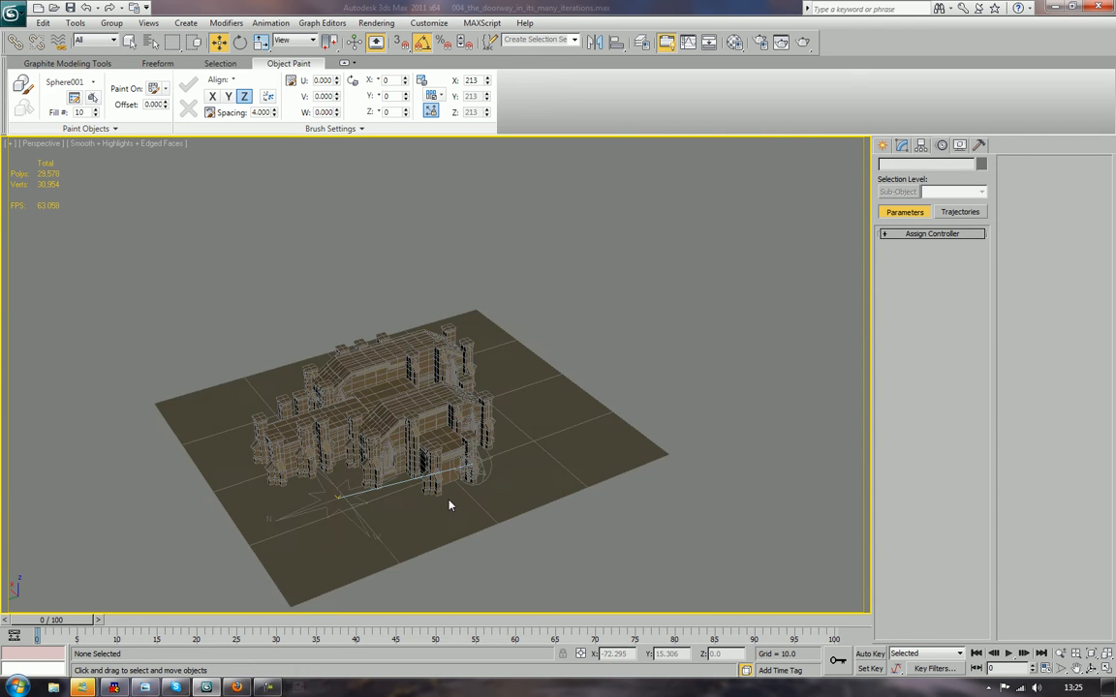
- Zoom over the whole building, pick a tall outer buttress, then clear the selection
drag(449, 504, 332, 481)
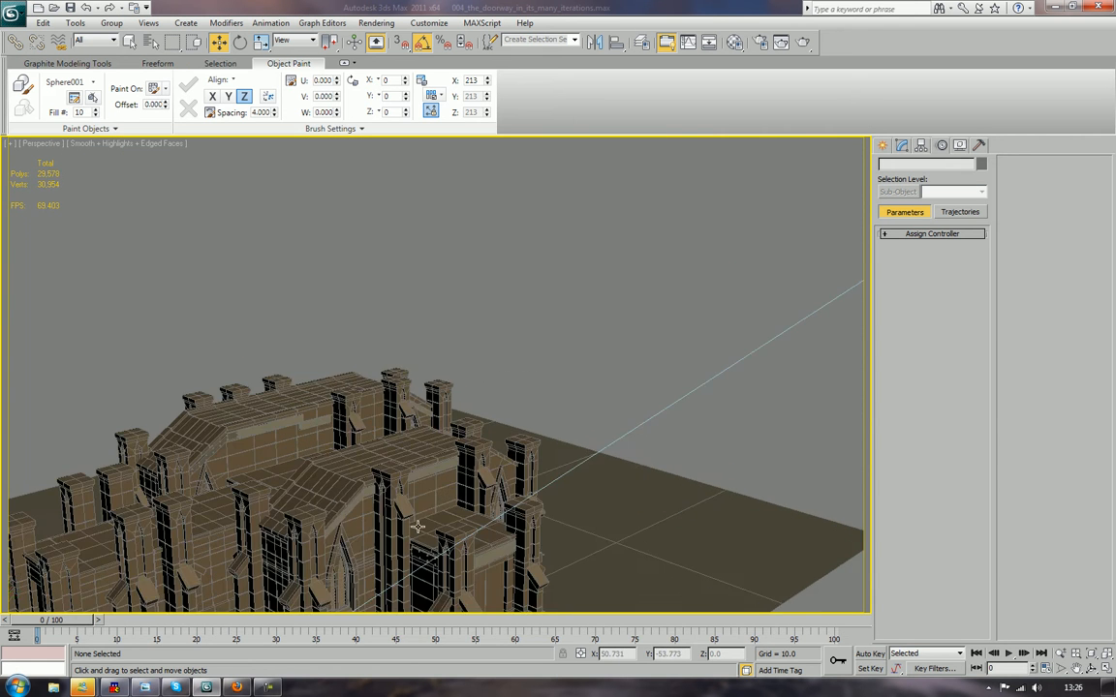
drag(417, 528, 581, 397)
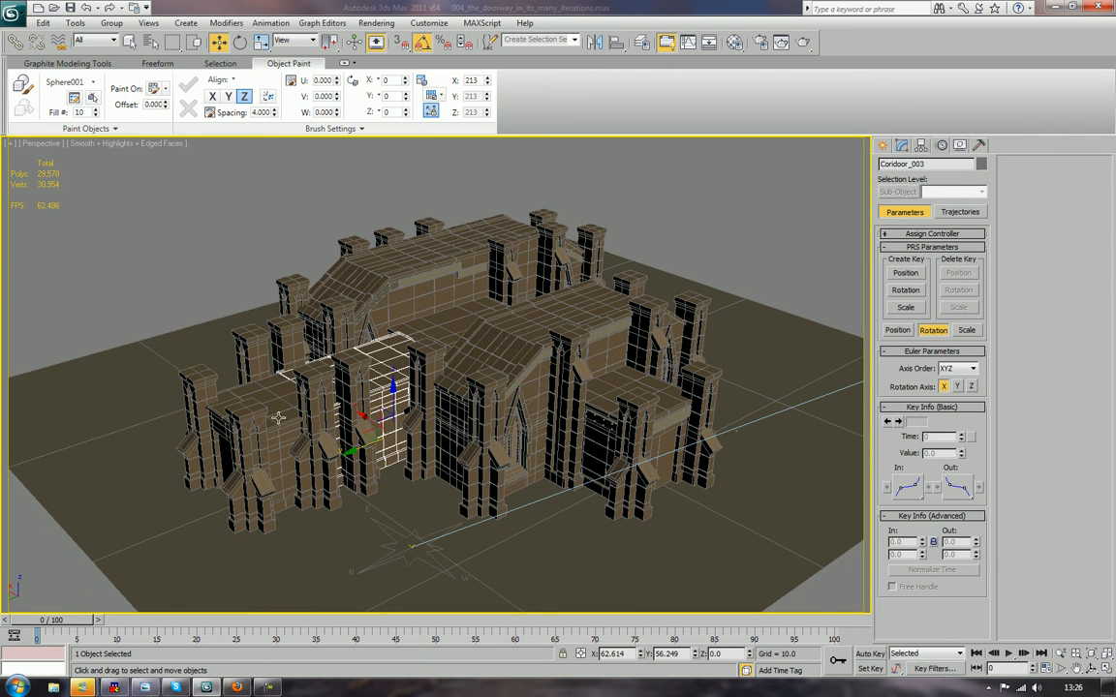
click(194, 416)
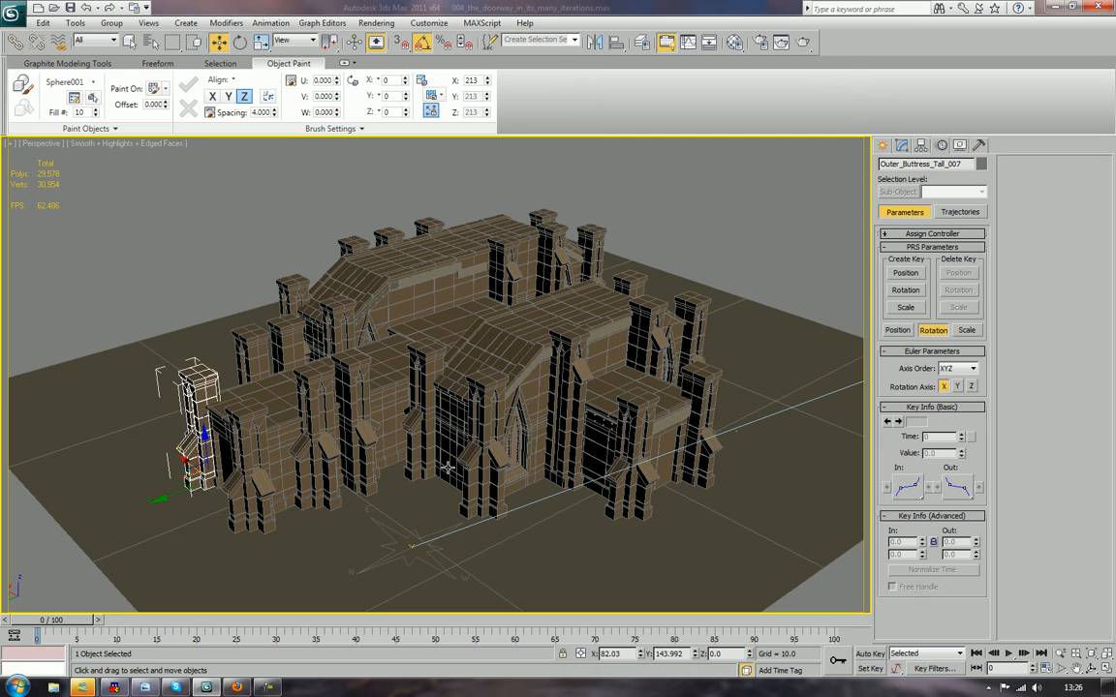
click(630, 426)
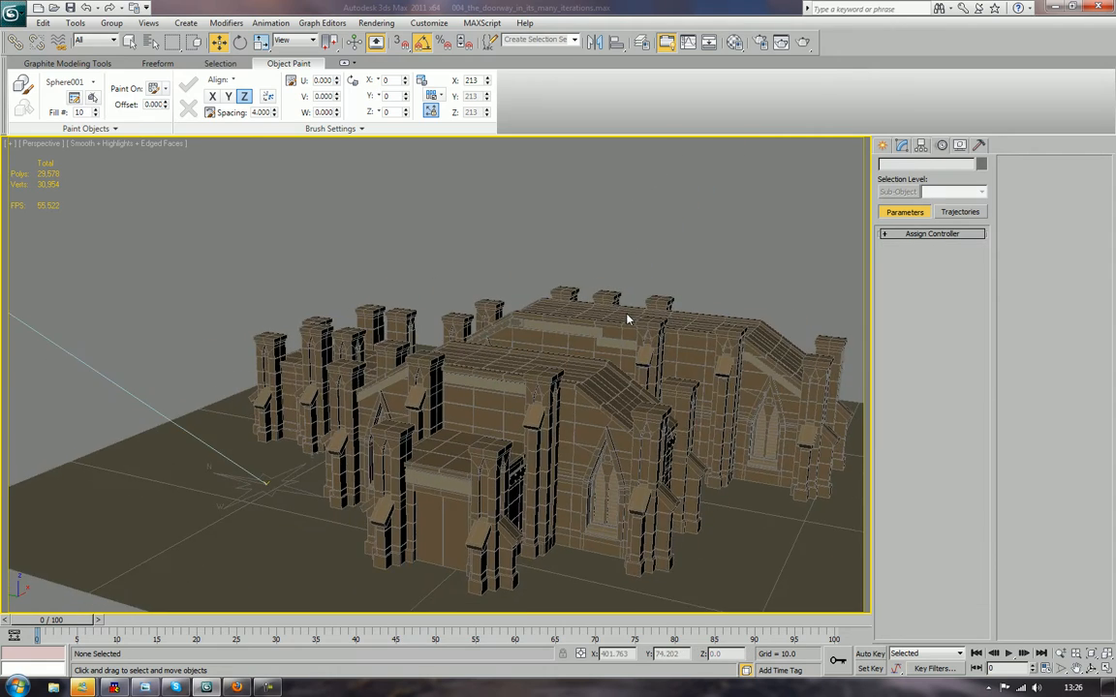
- Orbit and zoom to a low view framing the cloister facade for rendering
drag(627, 319, 343, 320)
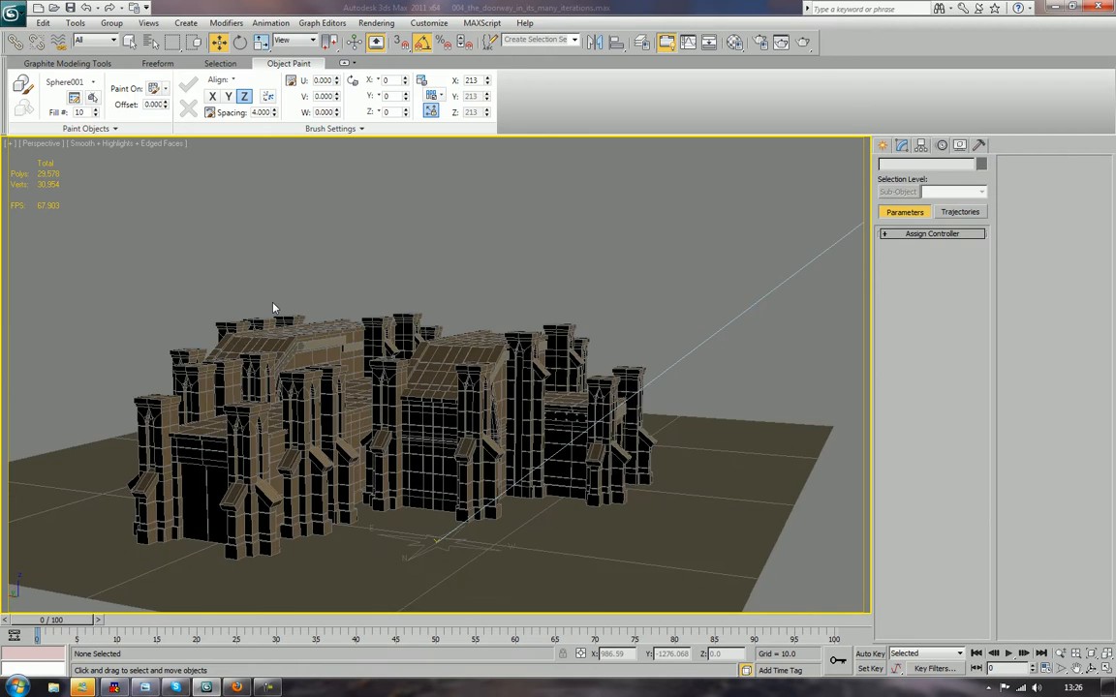
drag(274, 308, 358, 265)
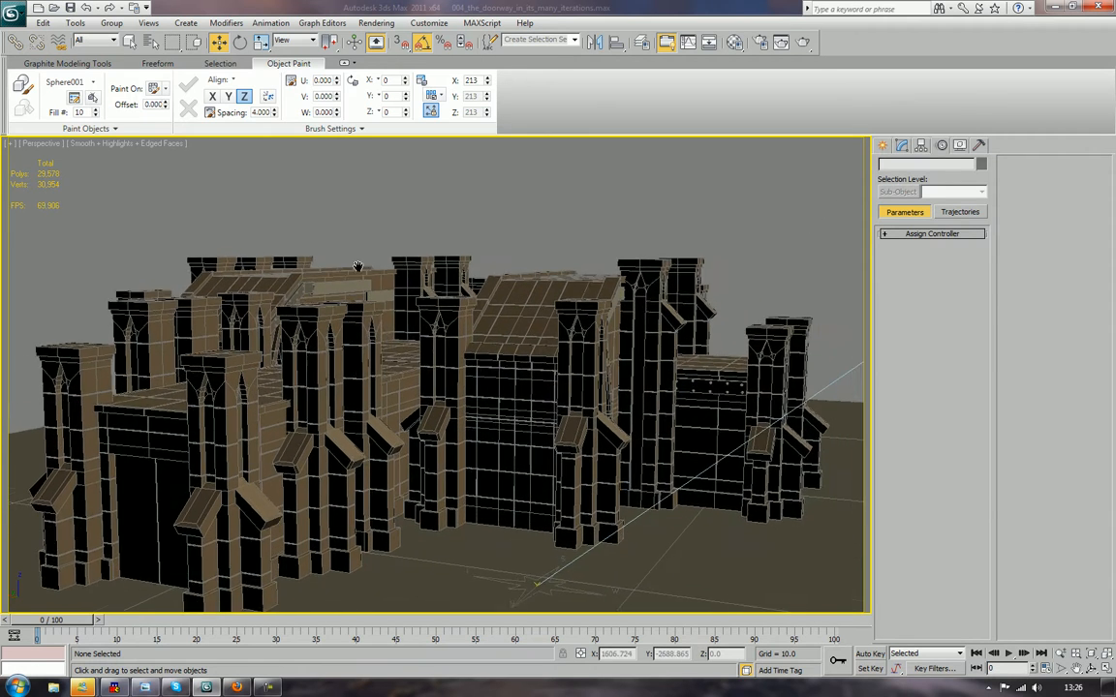
drag(358, 266, 368, 249)
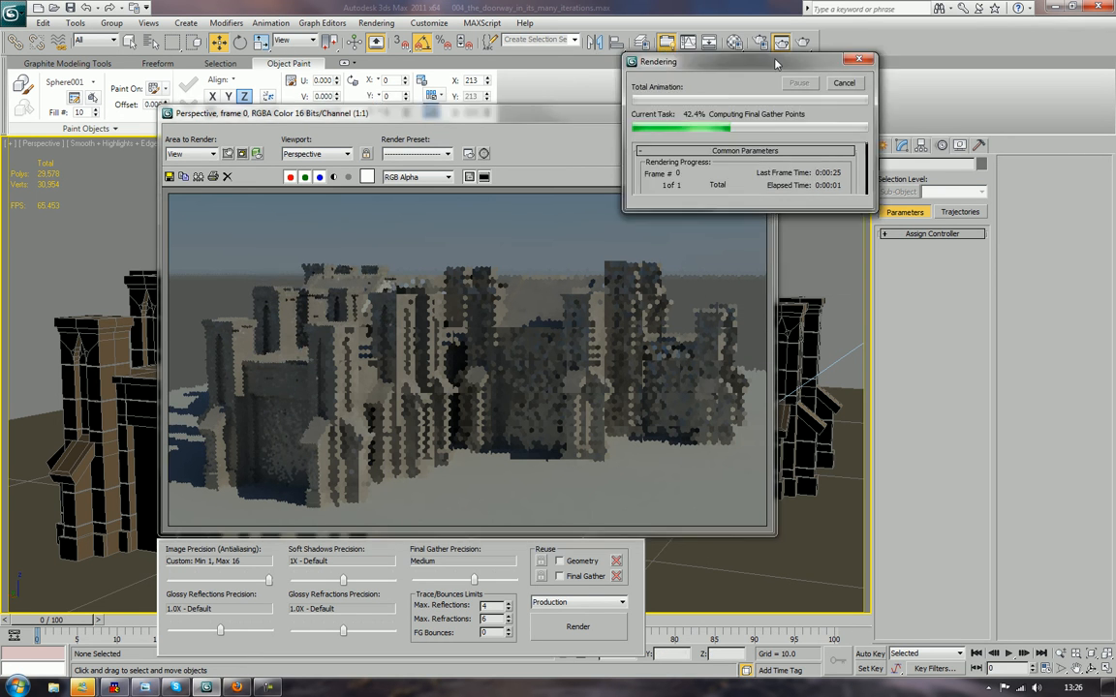
- Move the progress window aside, wait for the render to finish, and close the frame window
drag(755, 61, 932, 58)
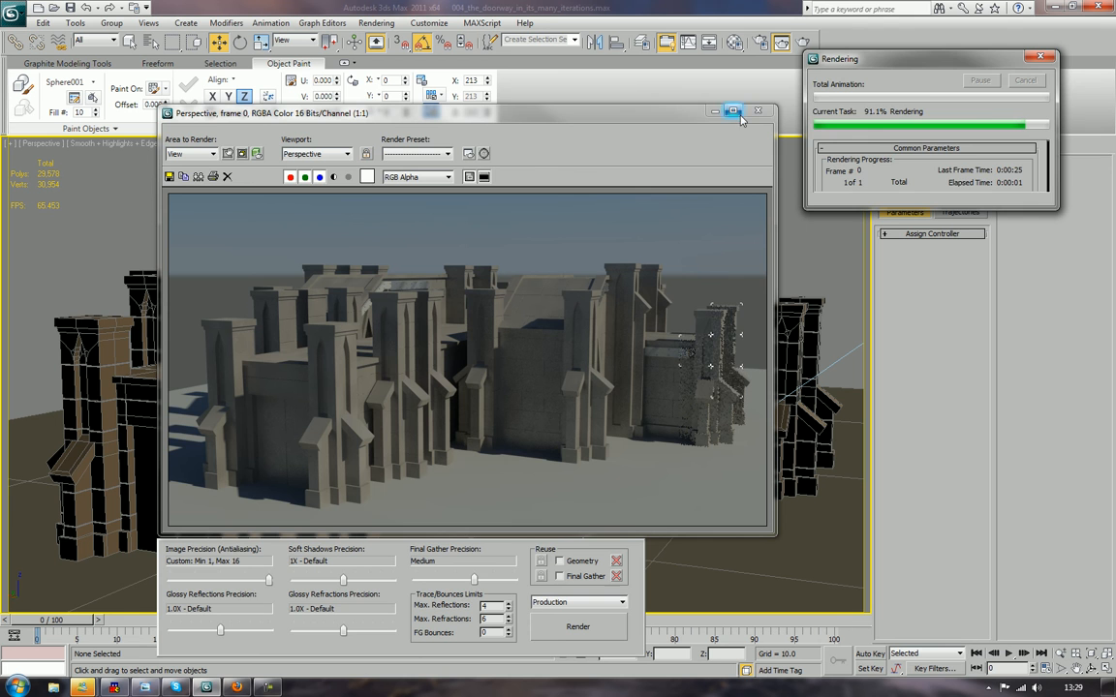
click(758, 112)
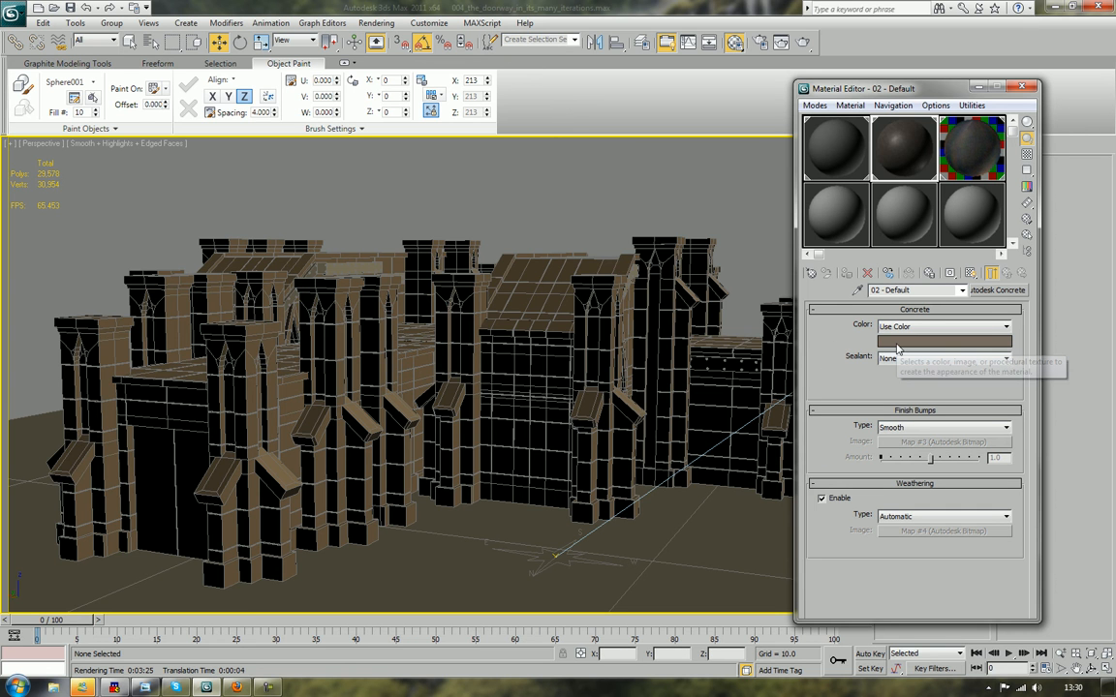
mouse_move(999, 294)
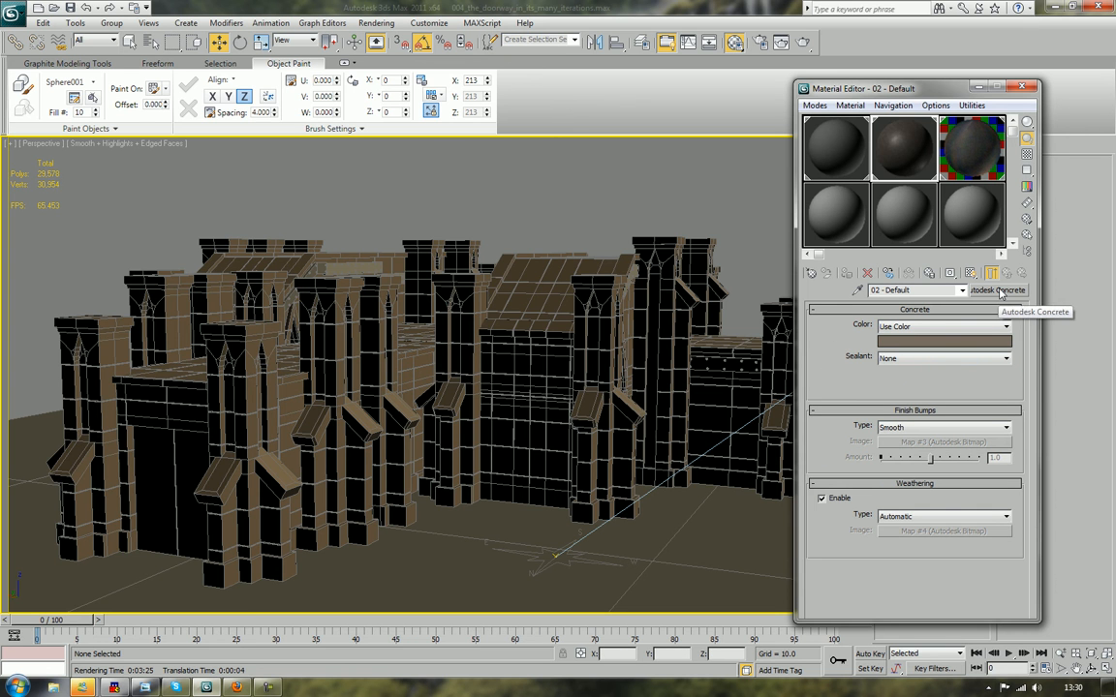
- Review the Concrete Color swatch and the 03 - Default stainless steel material, then close the editor
click(941, 339)
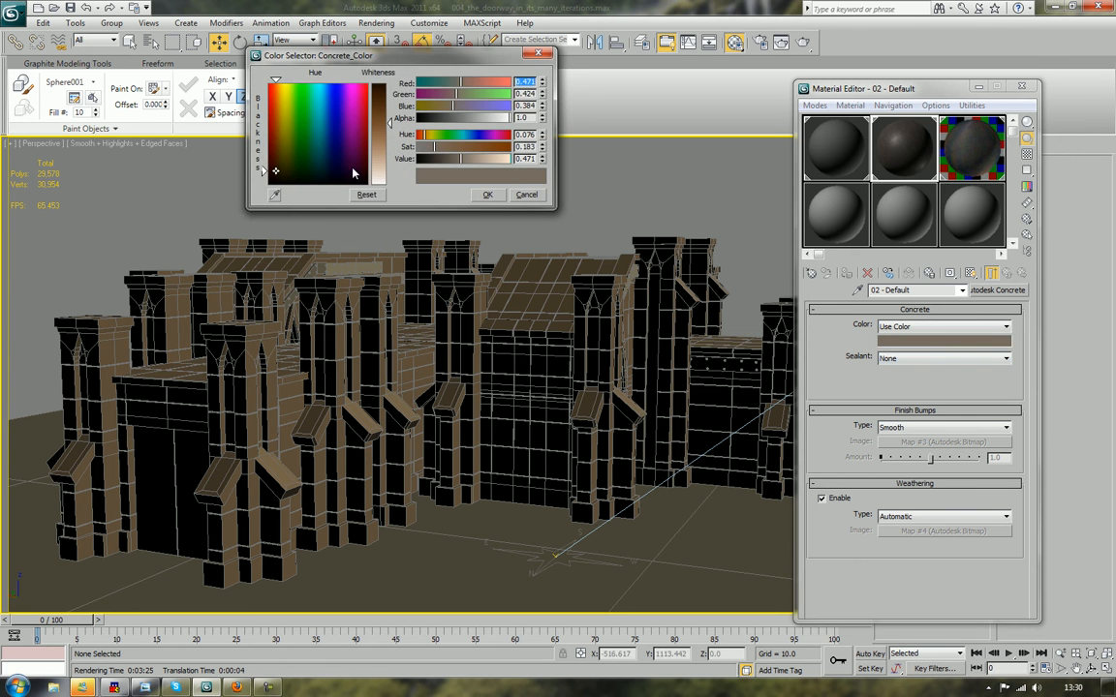
mouse_move(597, 123)
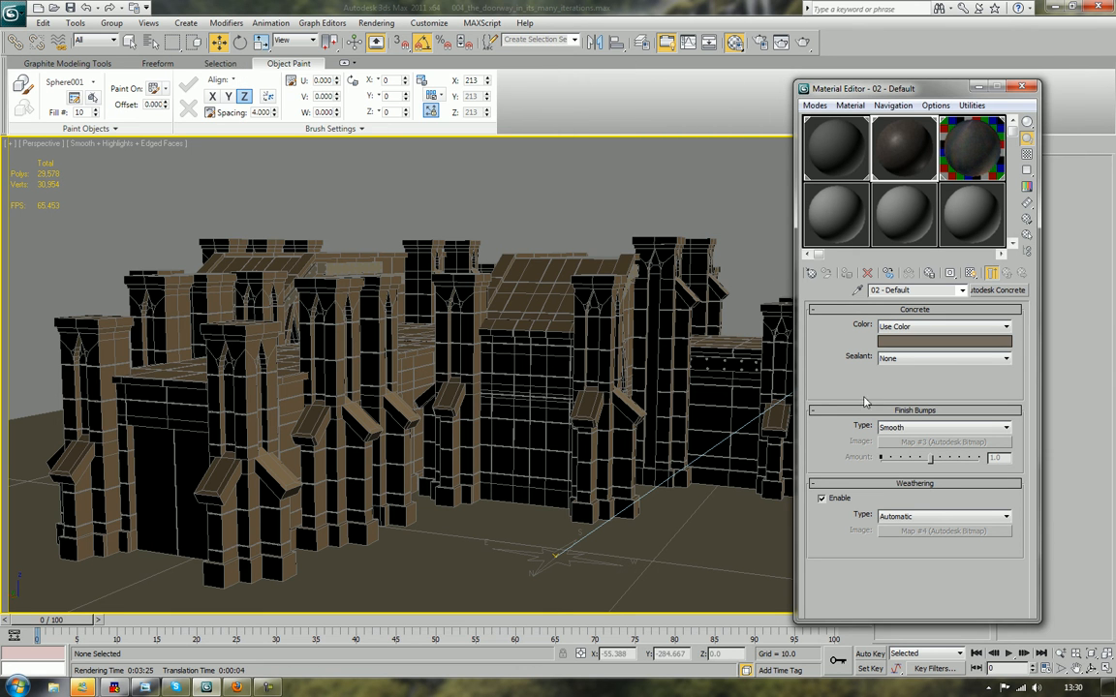
mouse_move(994, 141)
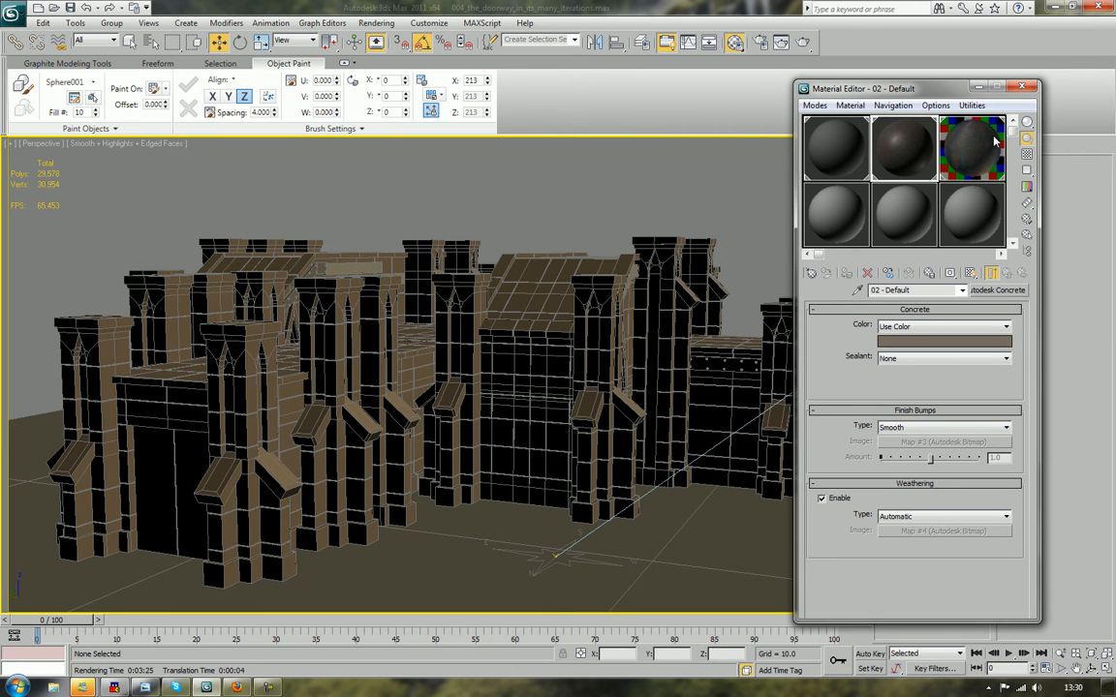
click(971, 148)
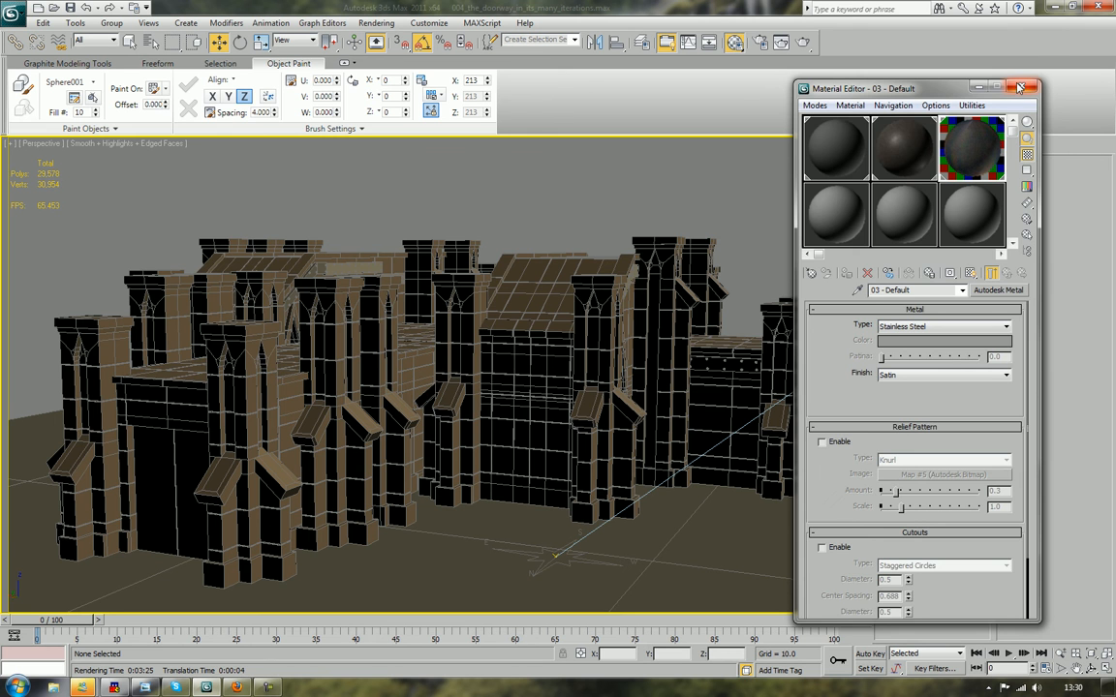
click(1020, 88)
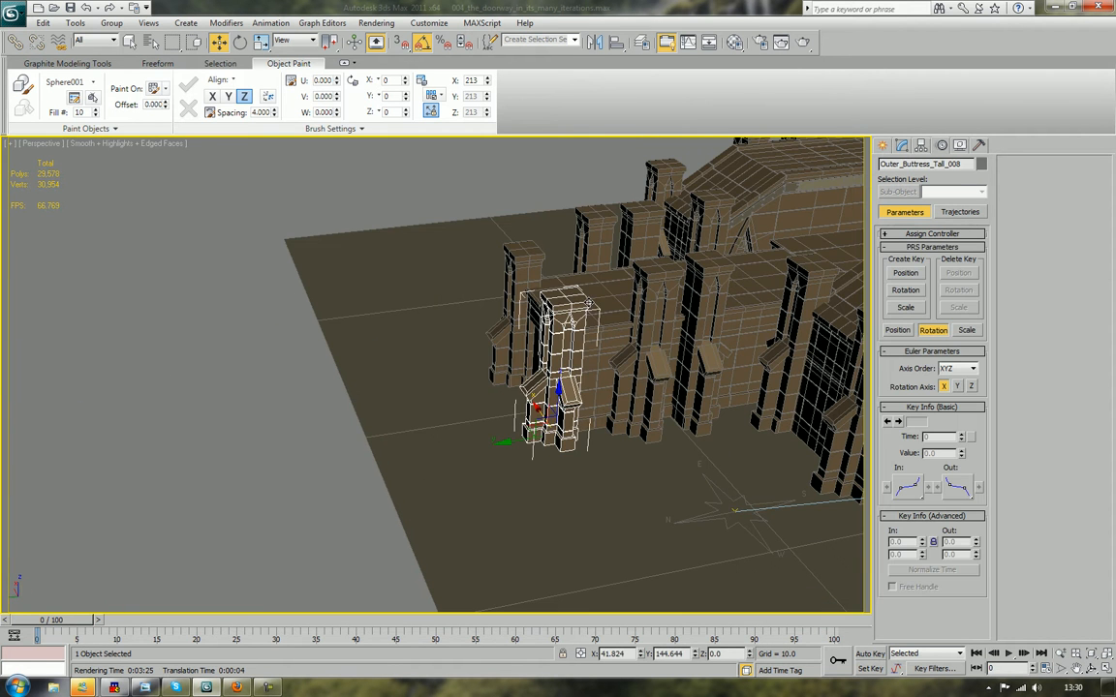
- Select the entryway and clone it as a single copy named _Entryway_003
click(590, 348)
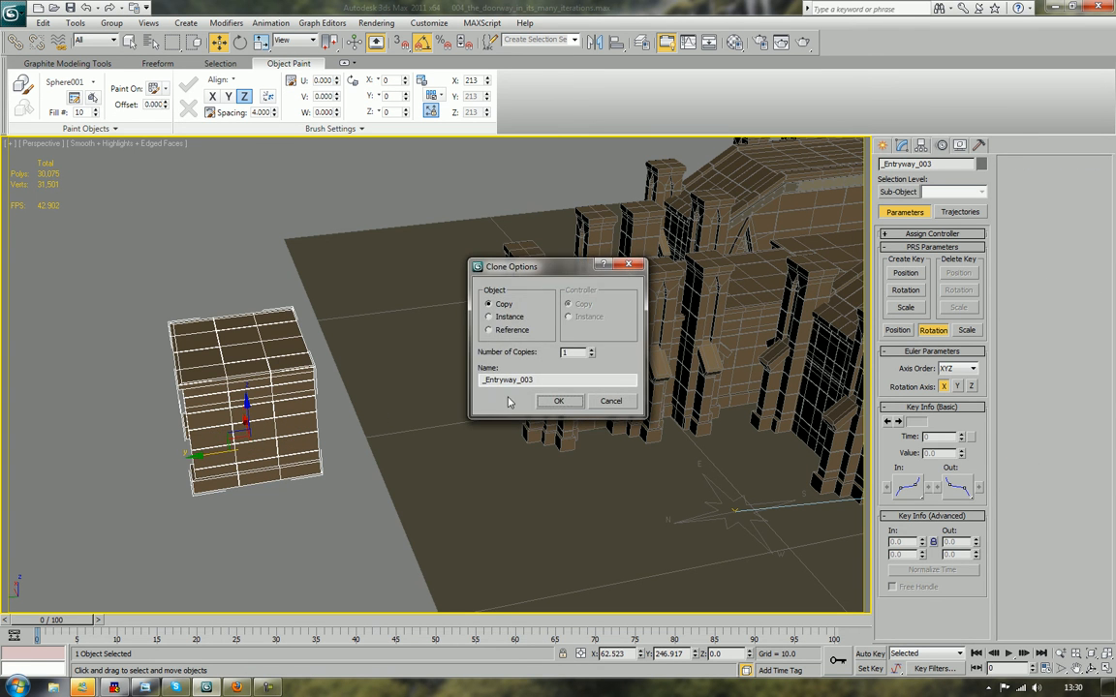
click(558, 401)
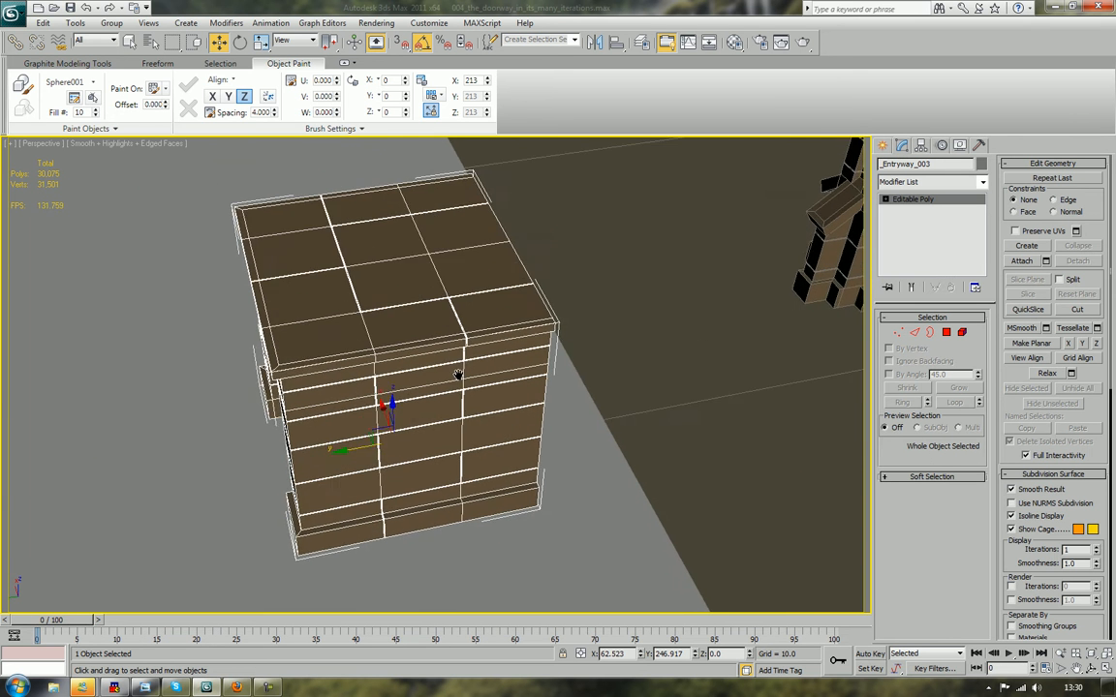
- In front wireframe view, cut a centre edge line through _Entryway_003 and delete one half
key(F3)
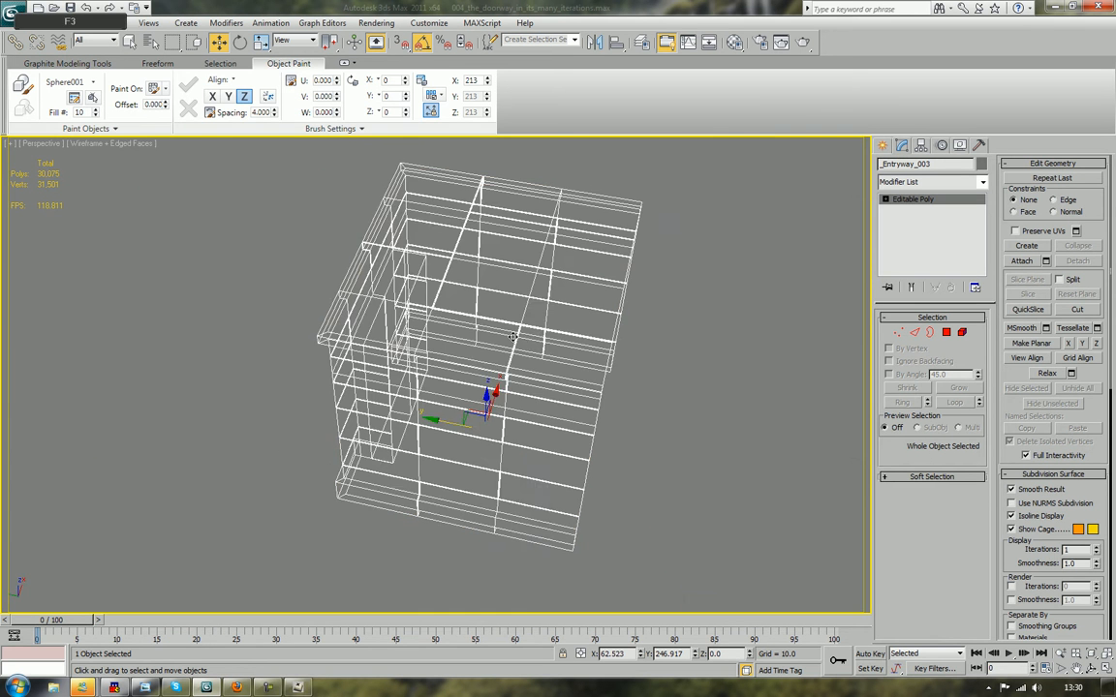
drag(513, 337, 474, 333)
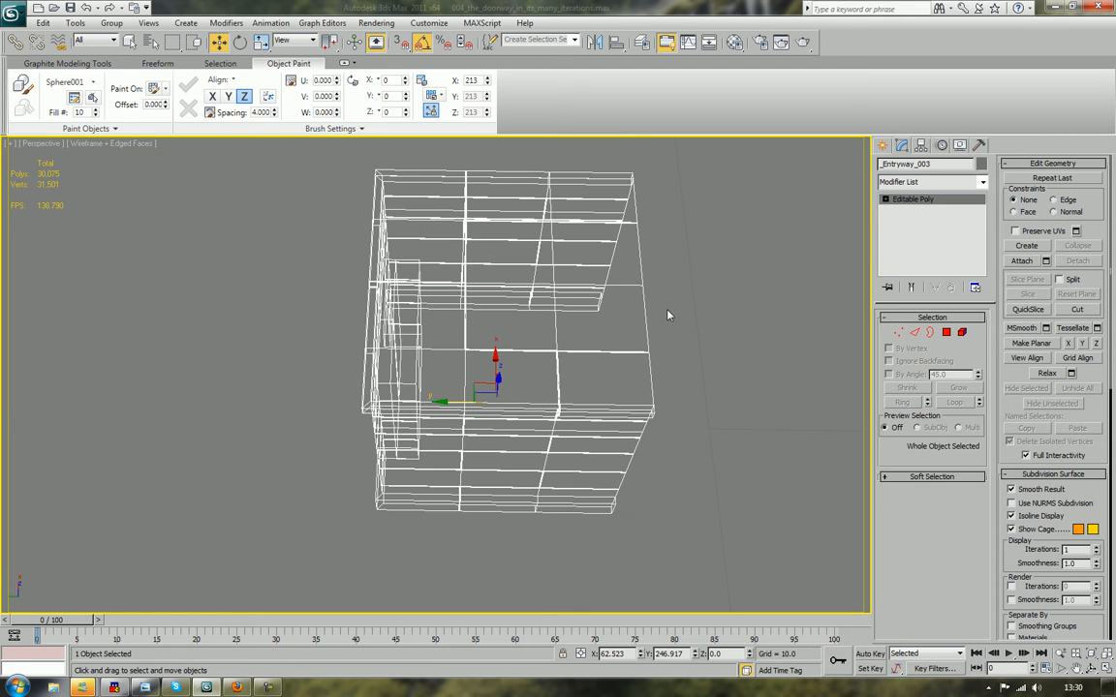
click(929, 332)
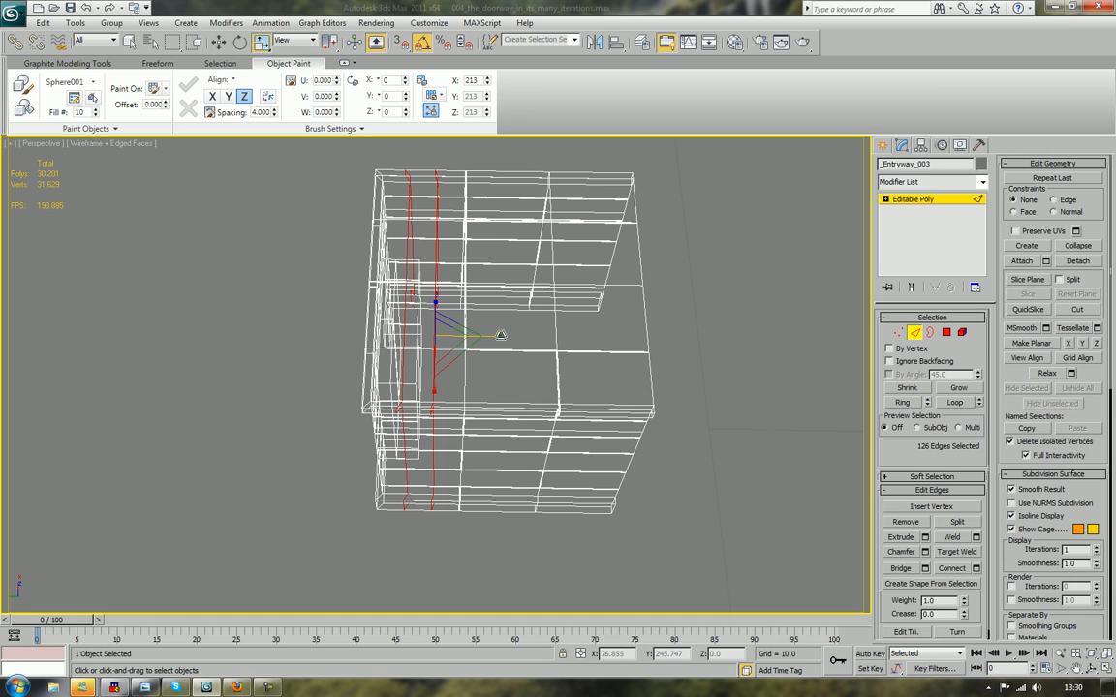
mouse_move(513, 321)
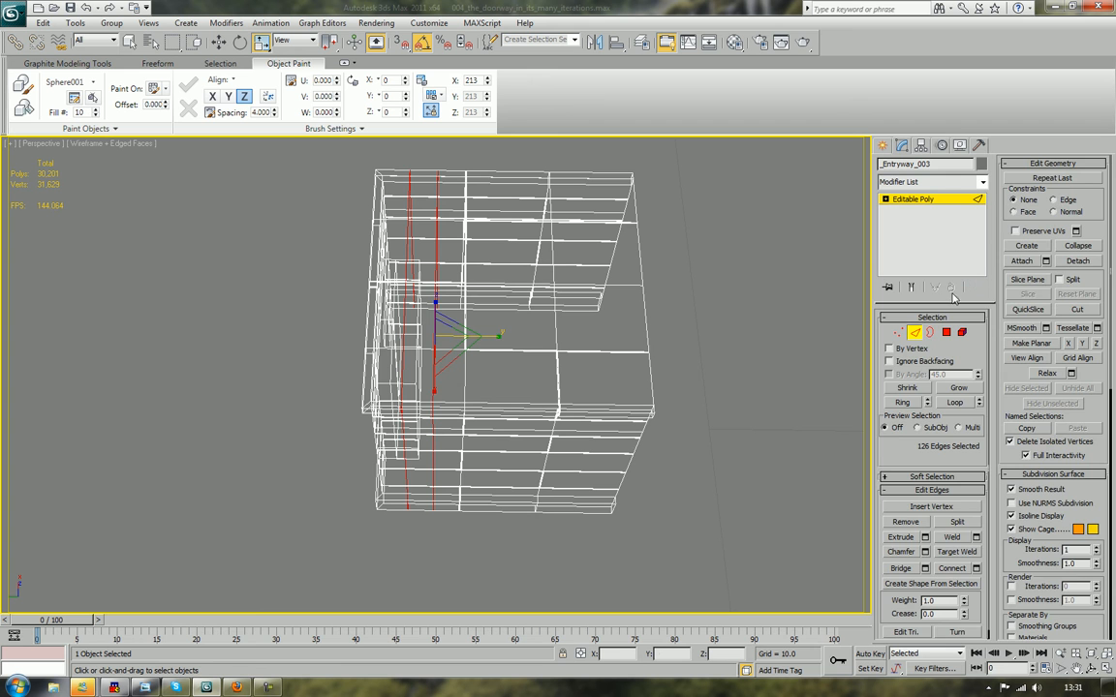
click(961, 332)
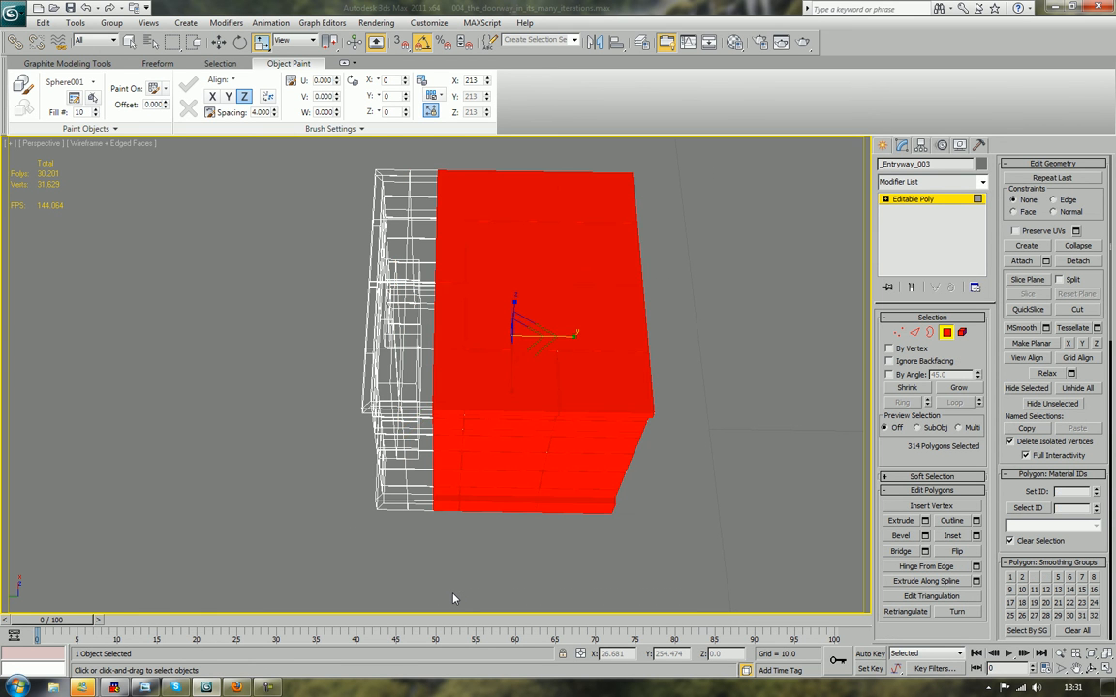
key(Delete)
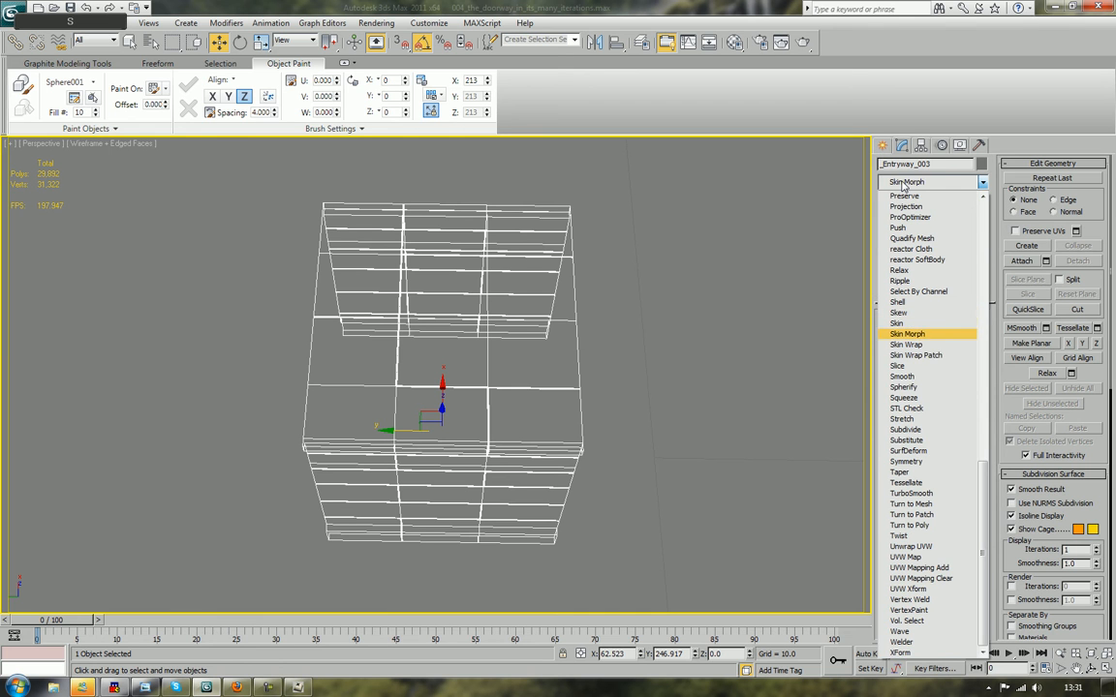
- Add a Symmetry modifier with a changed mirror axis, then convert _Entryway_003 to Editable Poly
click(905, 440)
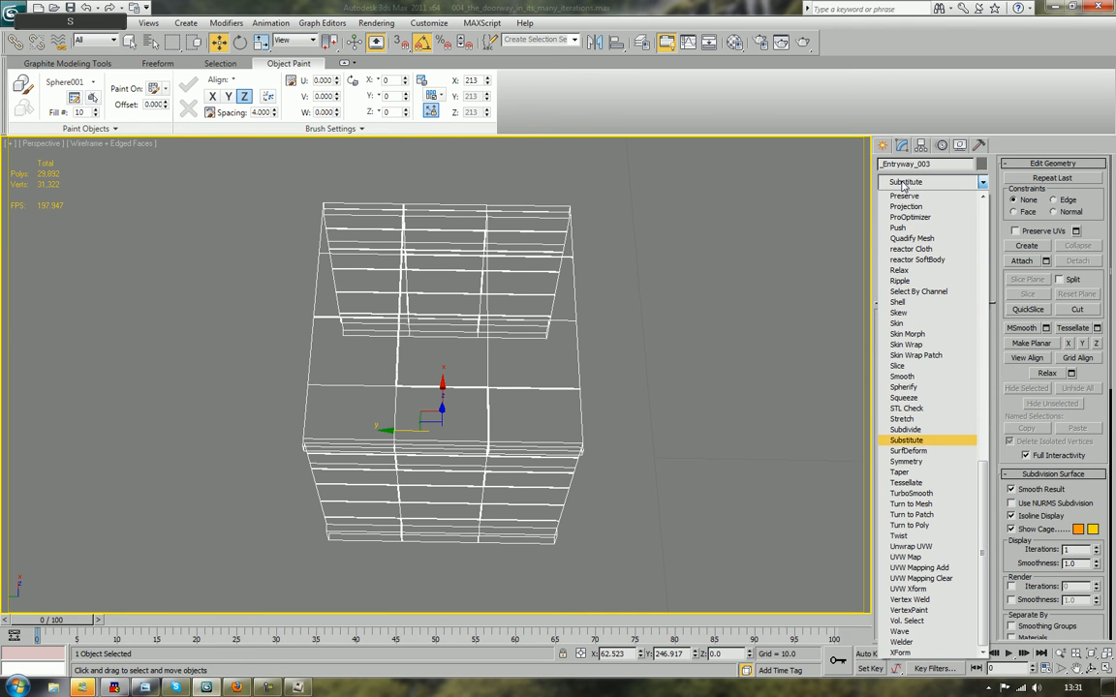
click(903, 450)
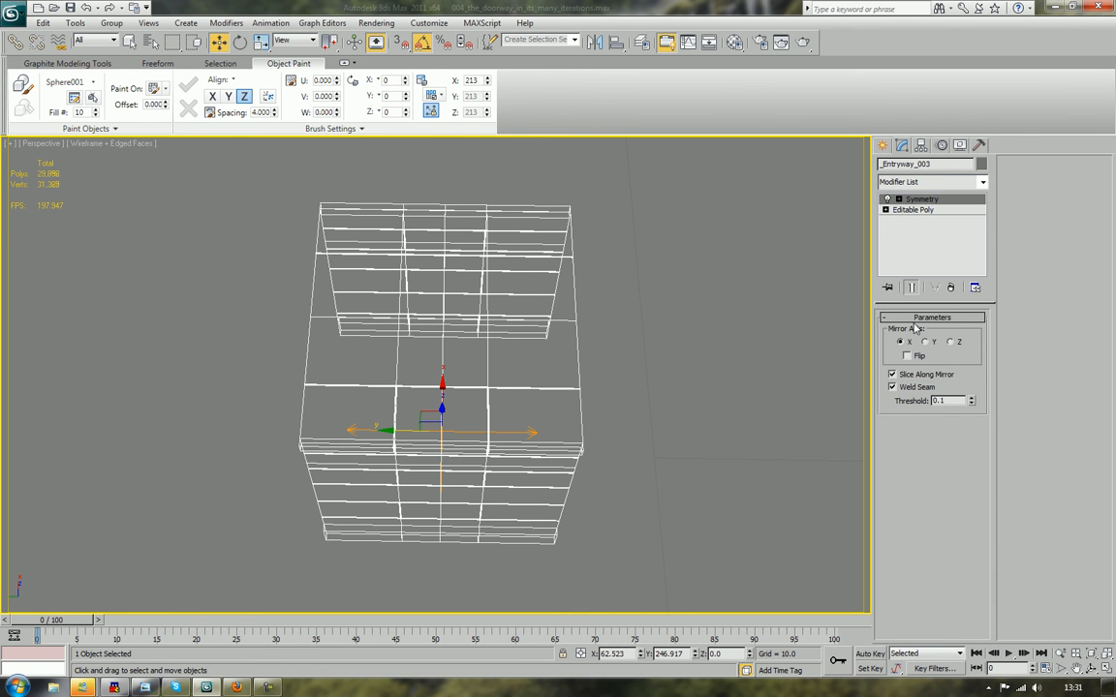
click(921, 199)
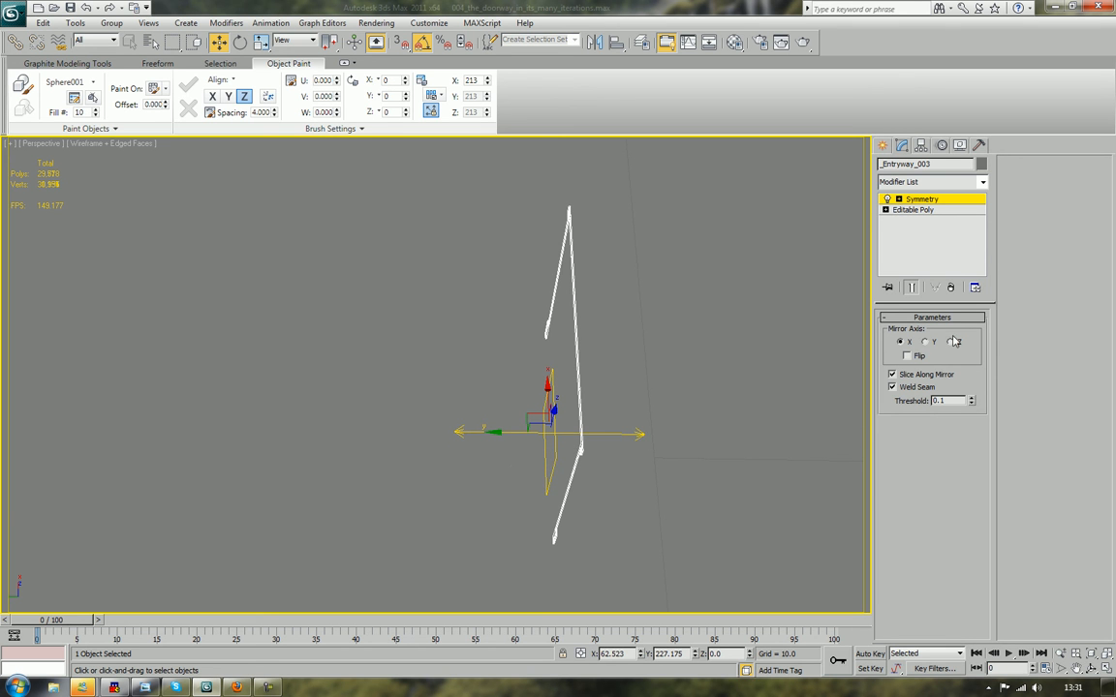
right_click(547, 417)
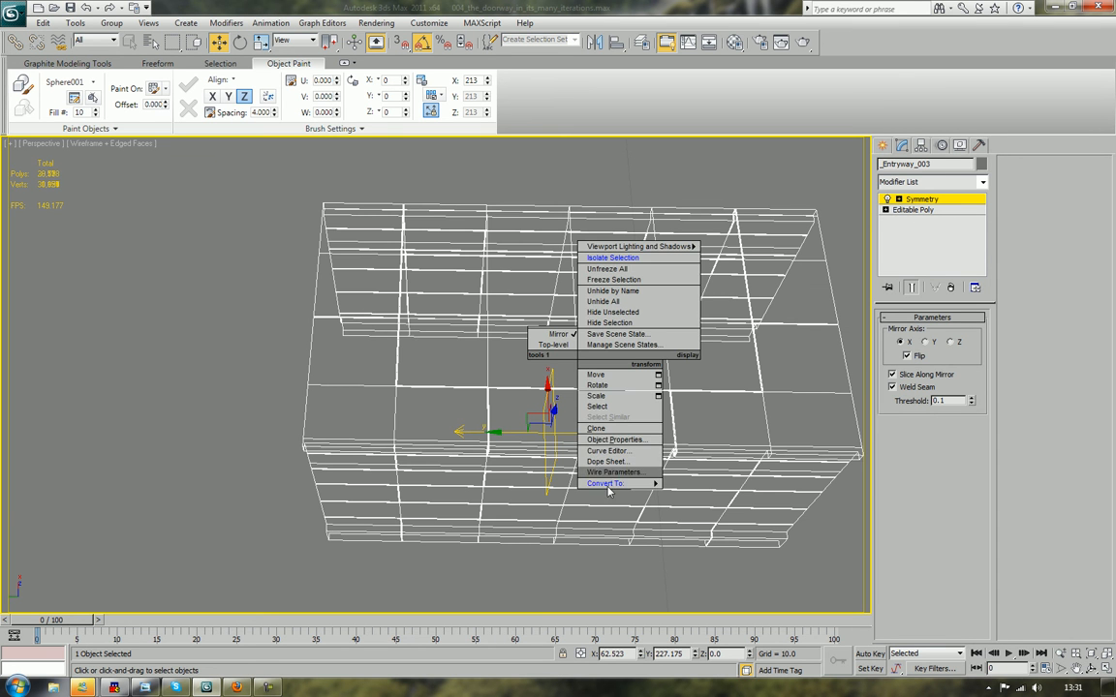
click(605, 483)
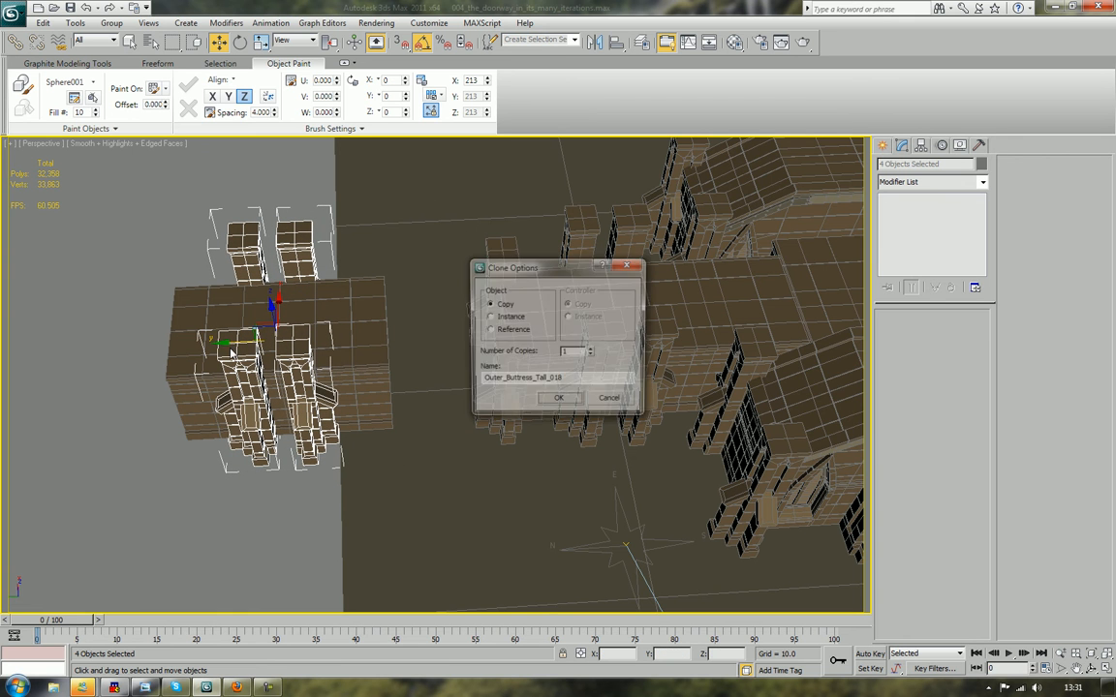
- Clone four buttresses and move two of them to the entryway's opposite side
click(559, 397)
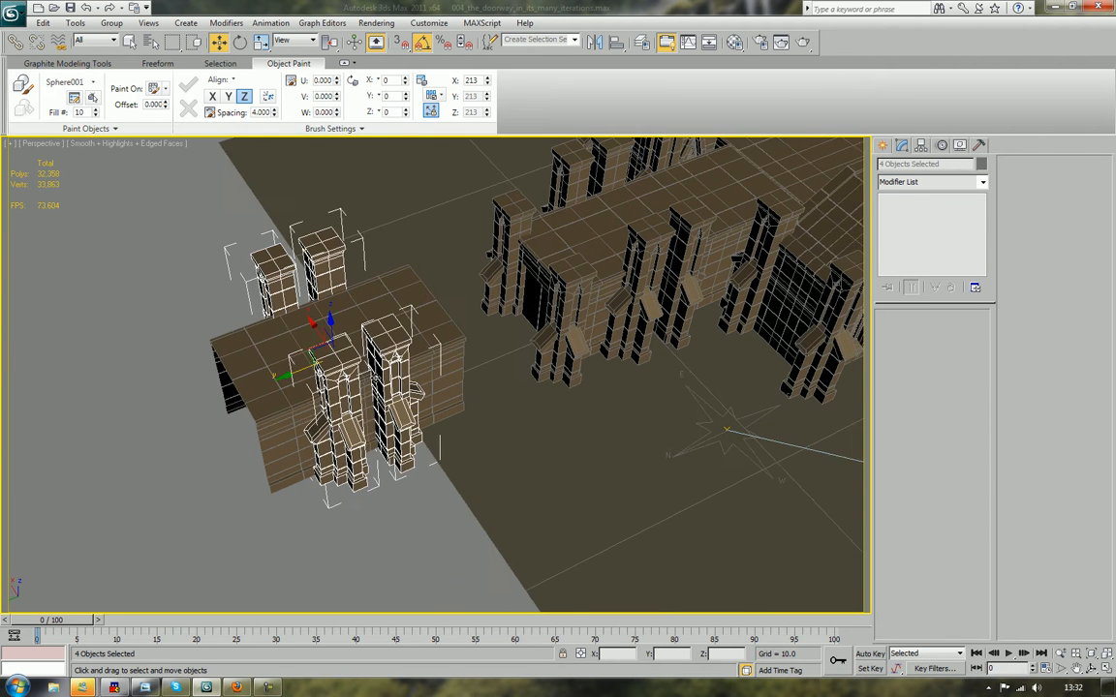
click(387, 387)
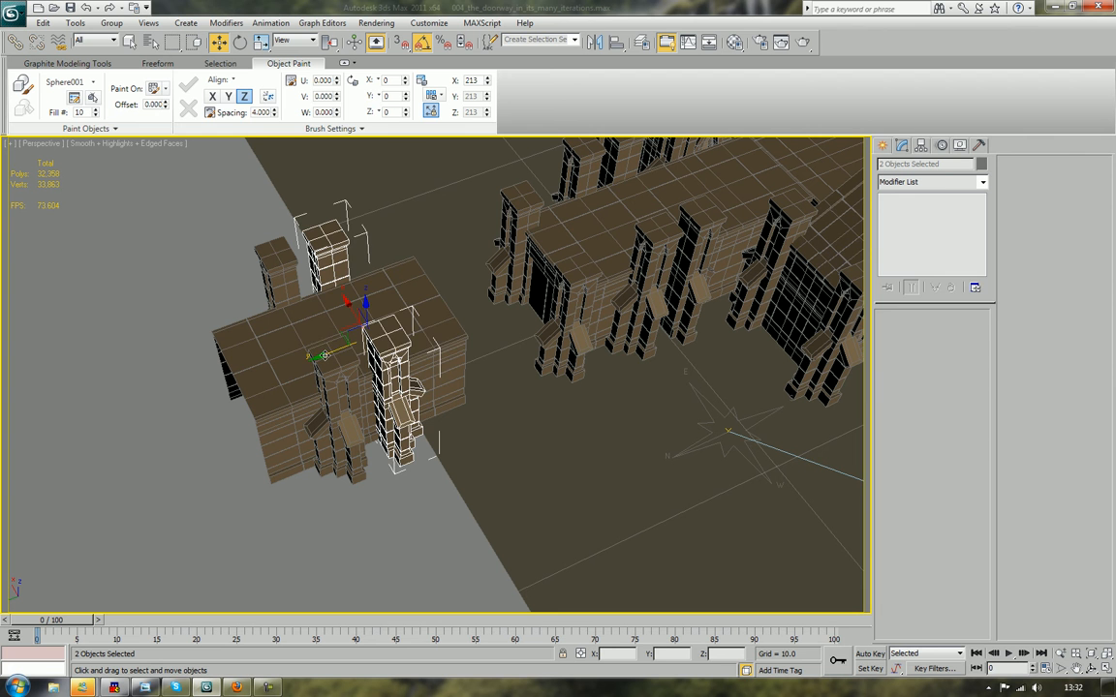
drag(326, 355, 355, 346)
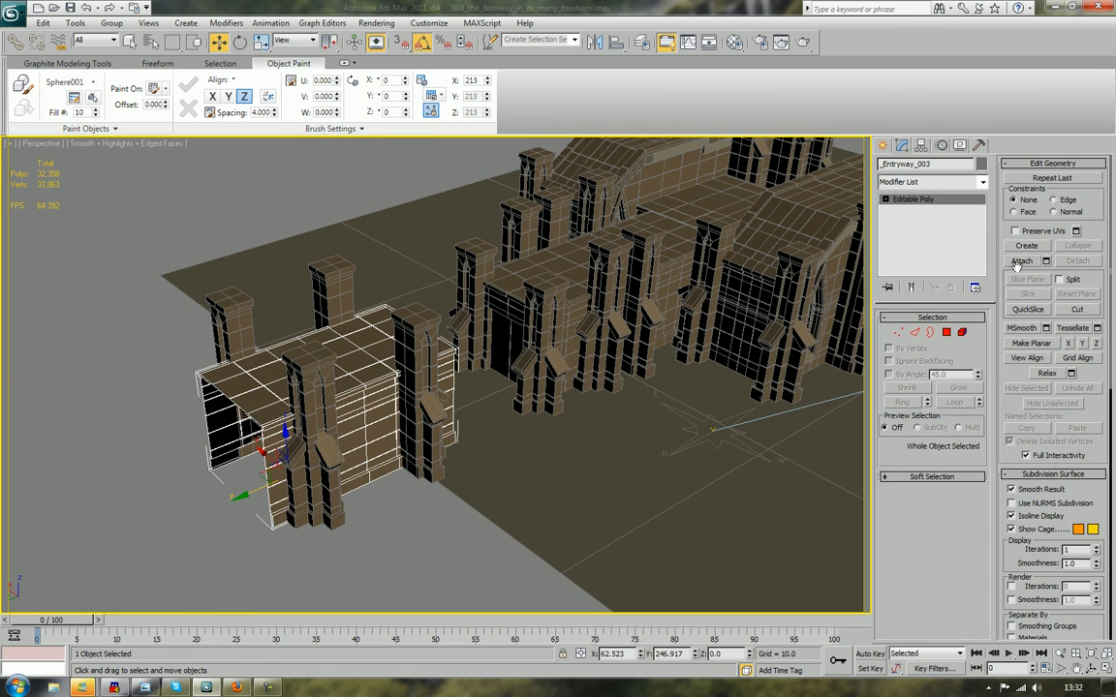
- Attach the buttresses to the entryway and make eight copies of it
click(1025, 261)
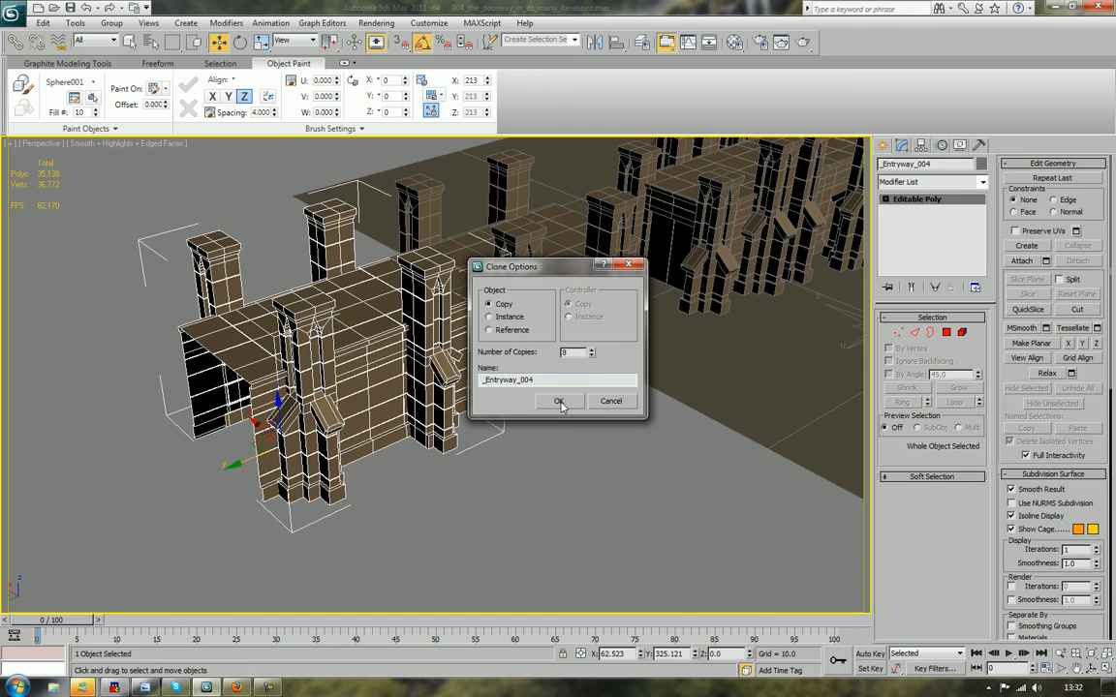
click(558, 401)
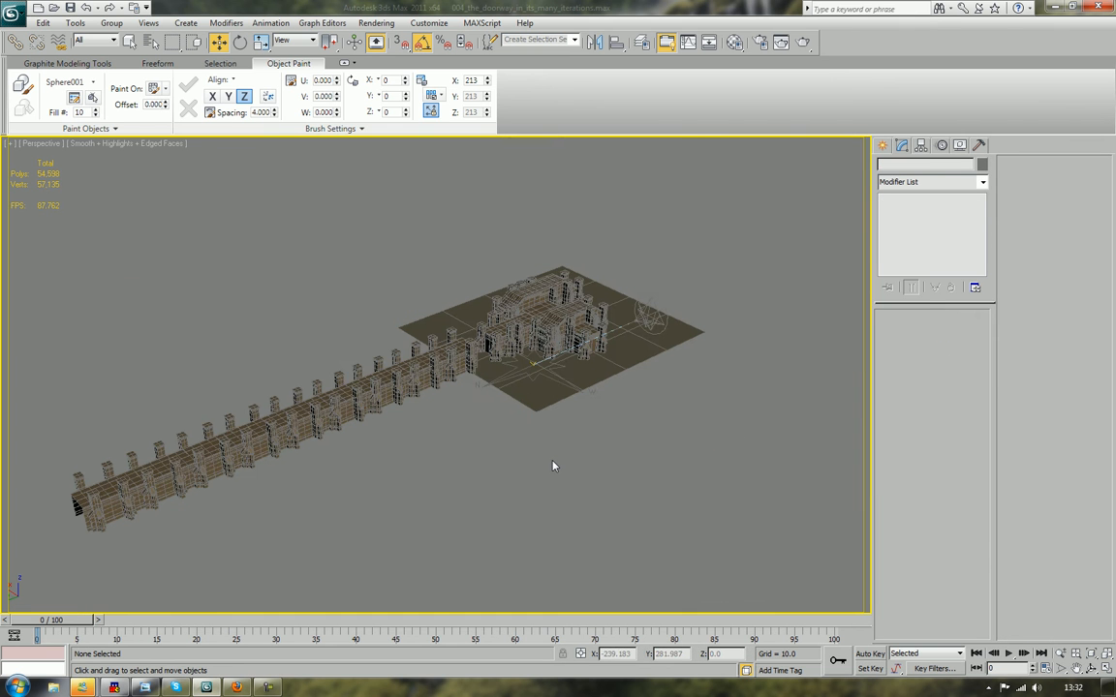
click(455, 348)
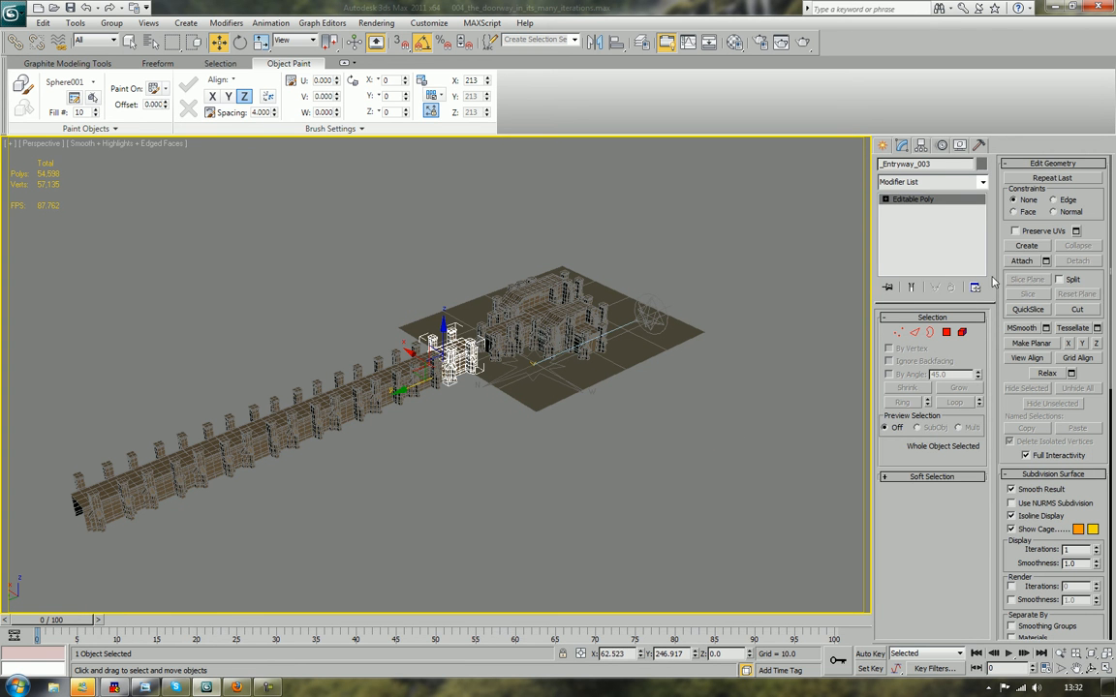
- Attach the copies into the original entryway and reposition its pivot with Affect Pivot Only
click(1025, 261)
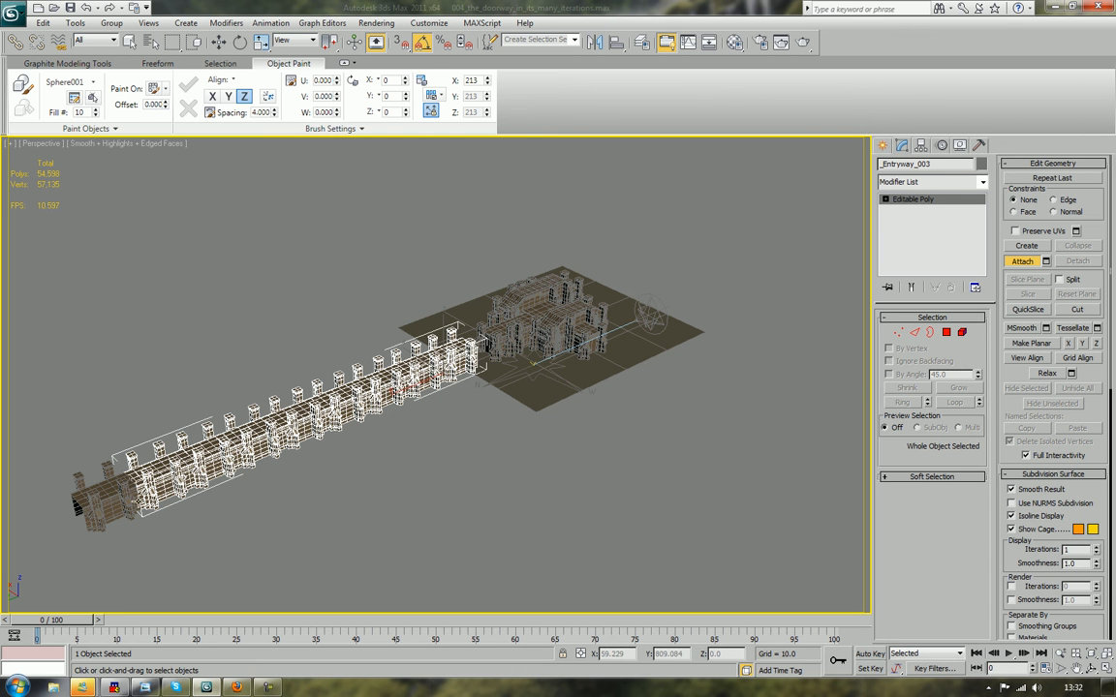
click(1025, 261)
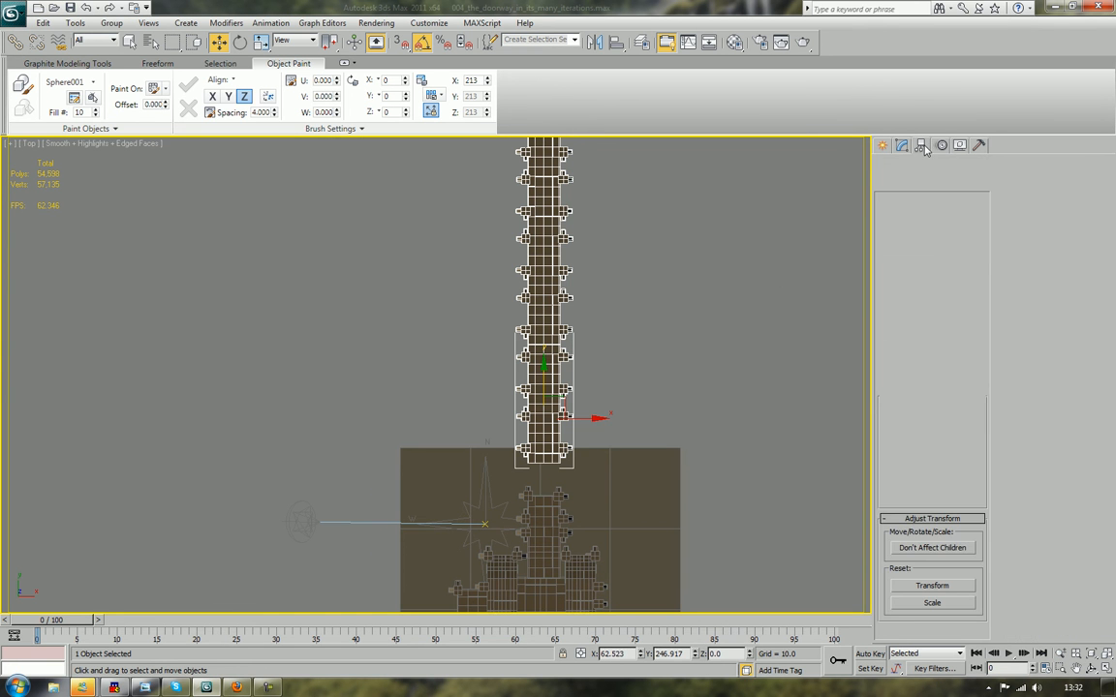
click(919, 144)
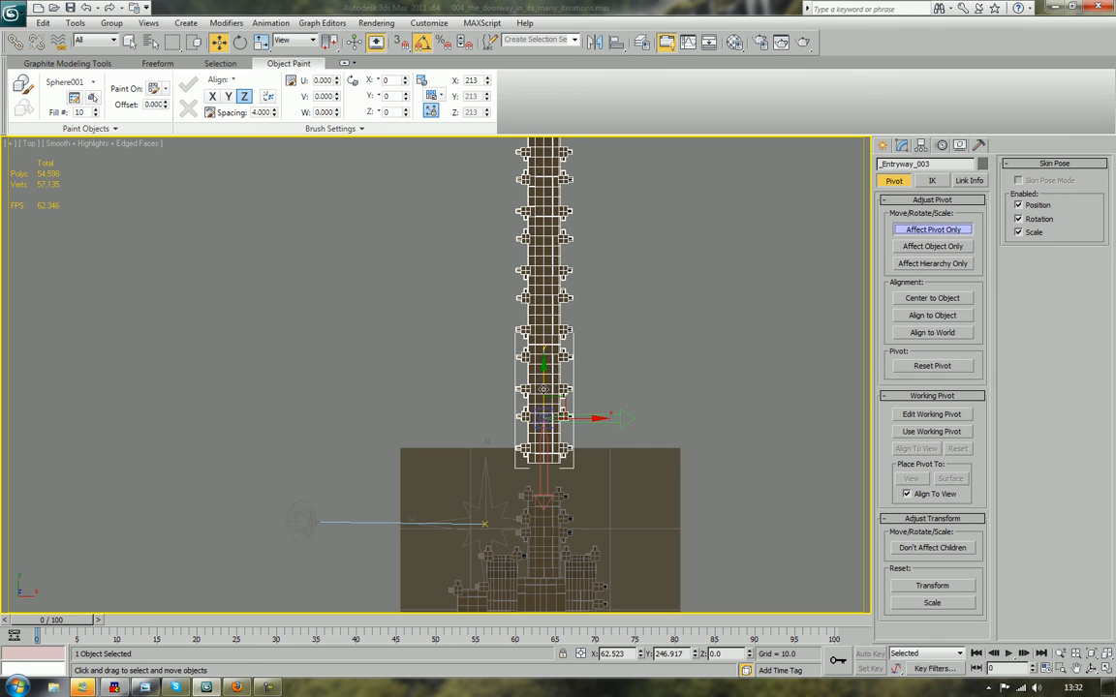
drag(545, 418, 545, 465)
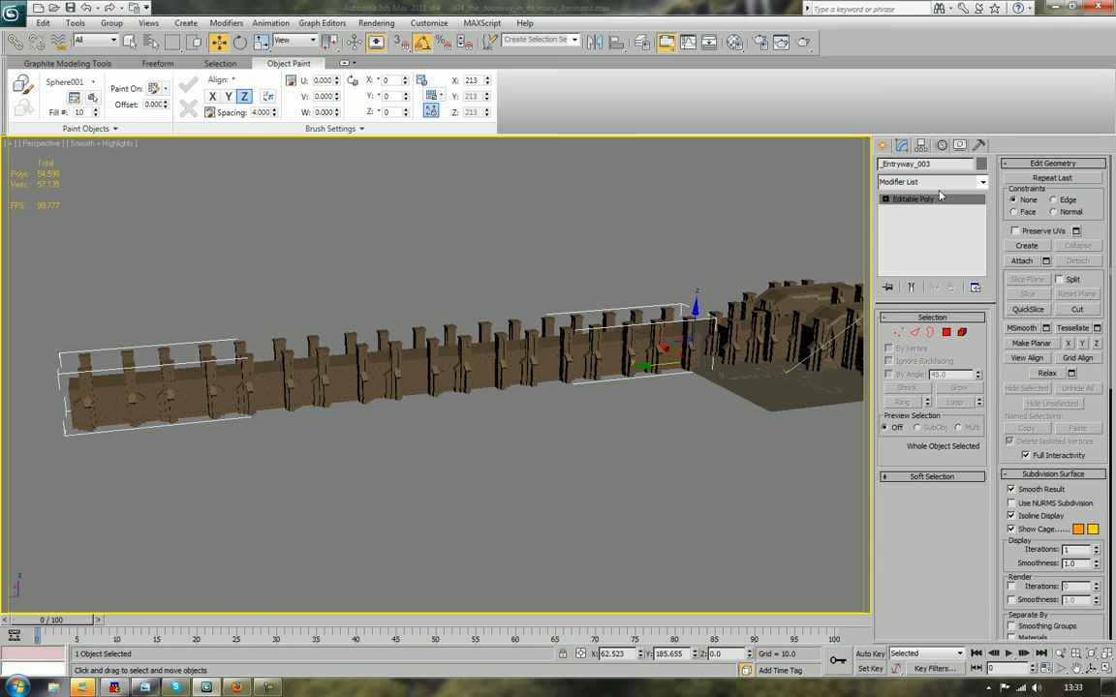
- Add a Bend modifier to the long corridor with axis X, direction 90, and a raised angle
click(954, 182)
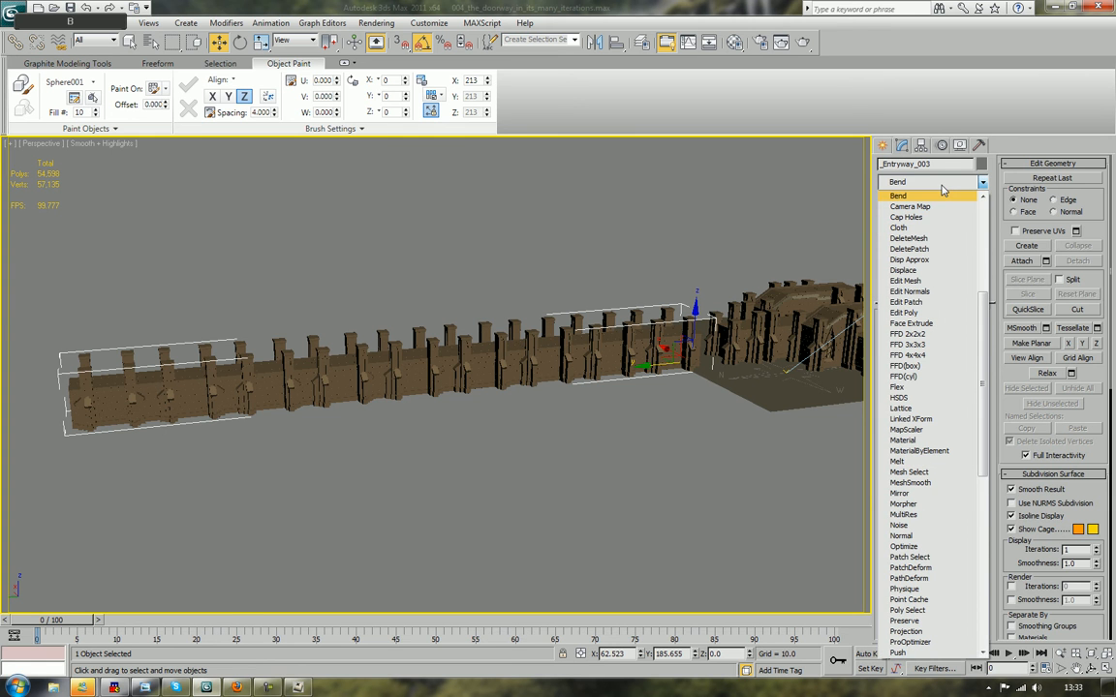
click(897, 195)
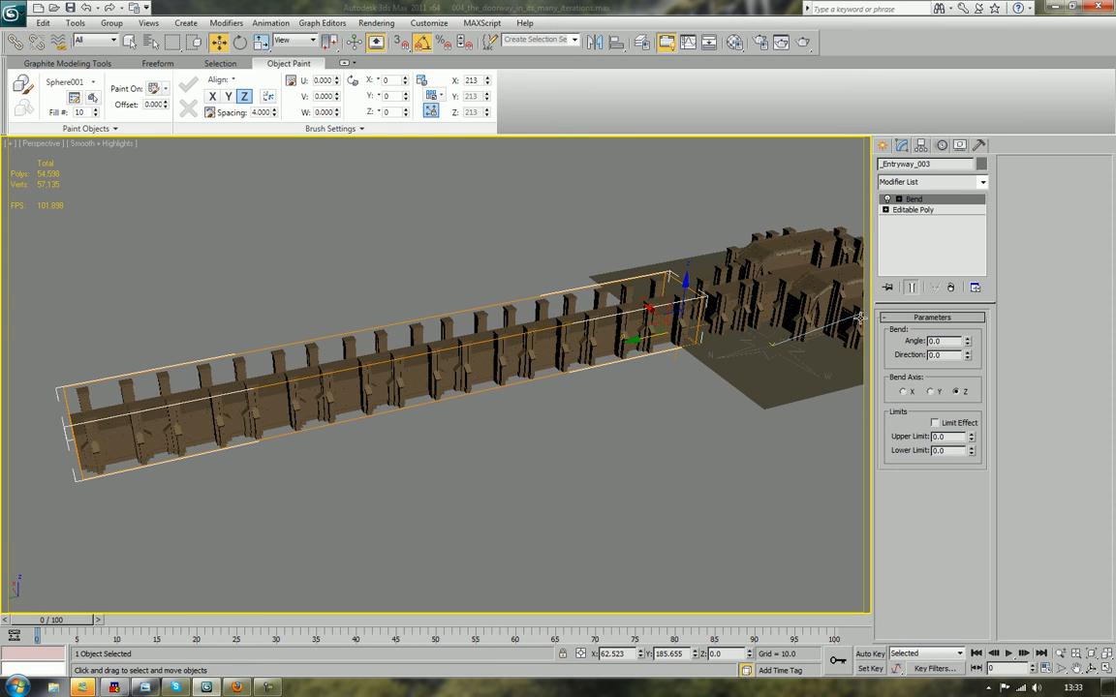
click(967, 337)
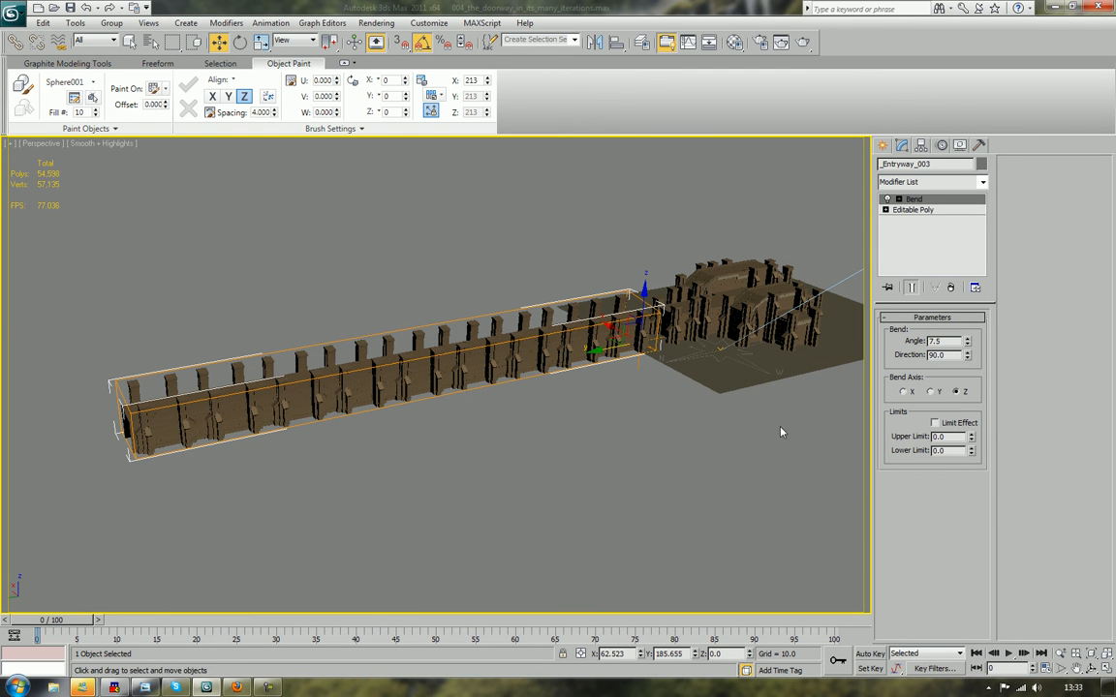
click(928, 391)
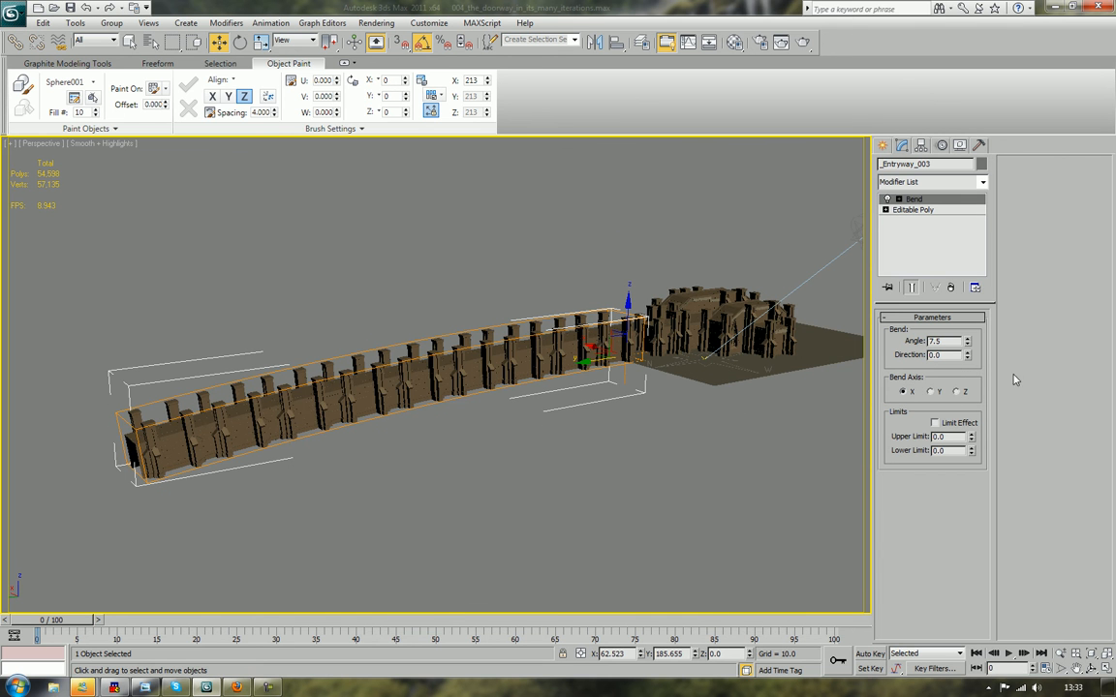
triple_click(933, 354)
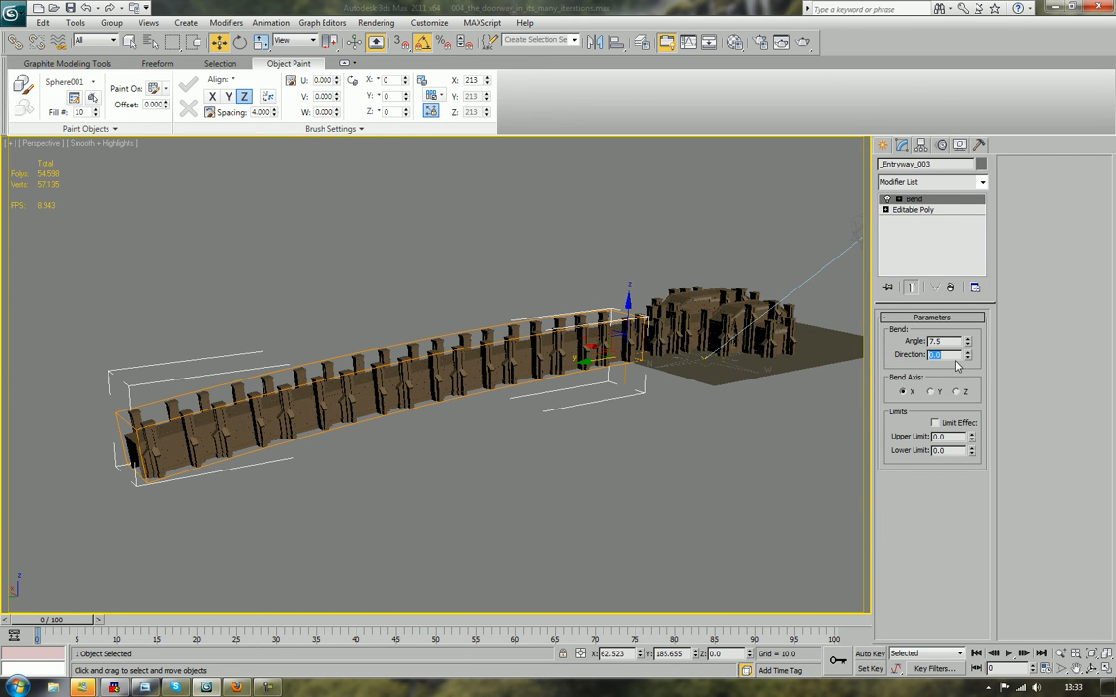
text(90.0)
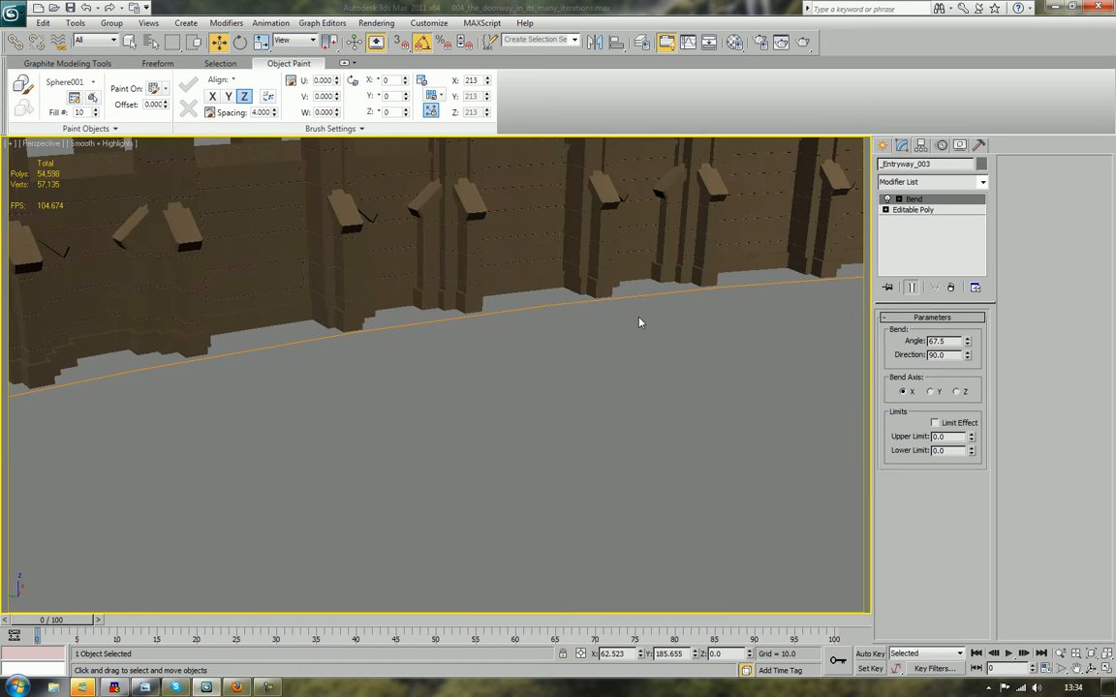
drag(639, 323, 593, 406)
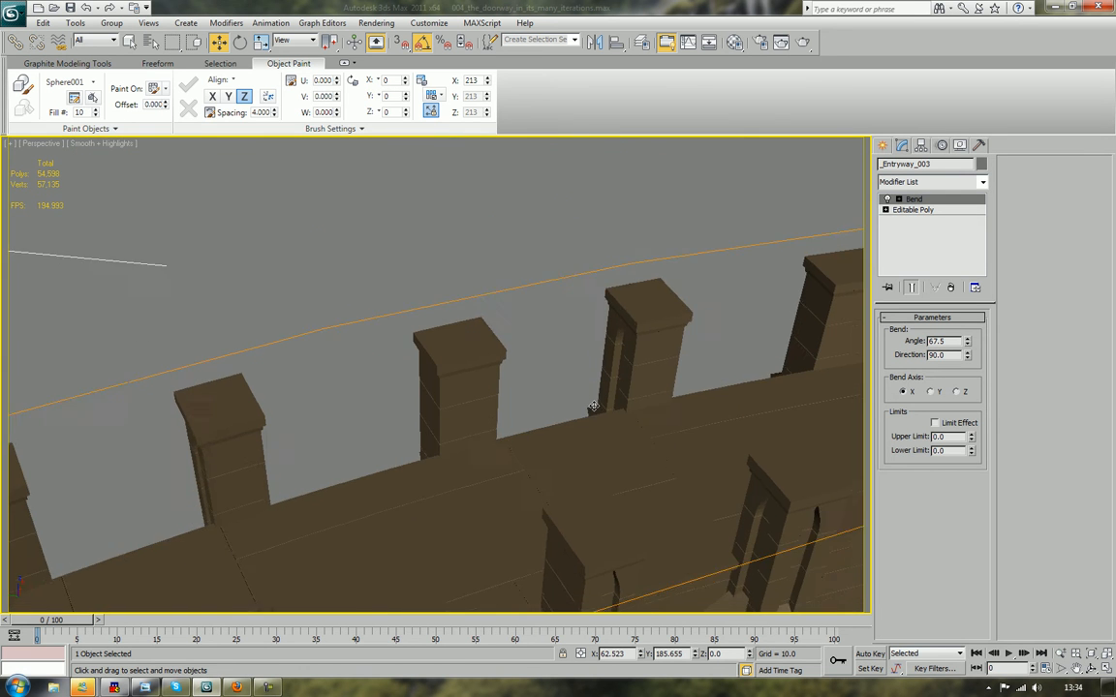
- Show edged faces, raise the Bend angle to 98.5, then remove the Bend modifier
key(f4)
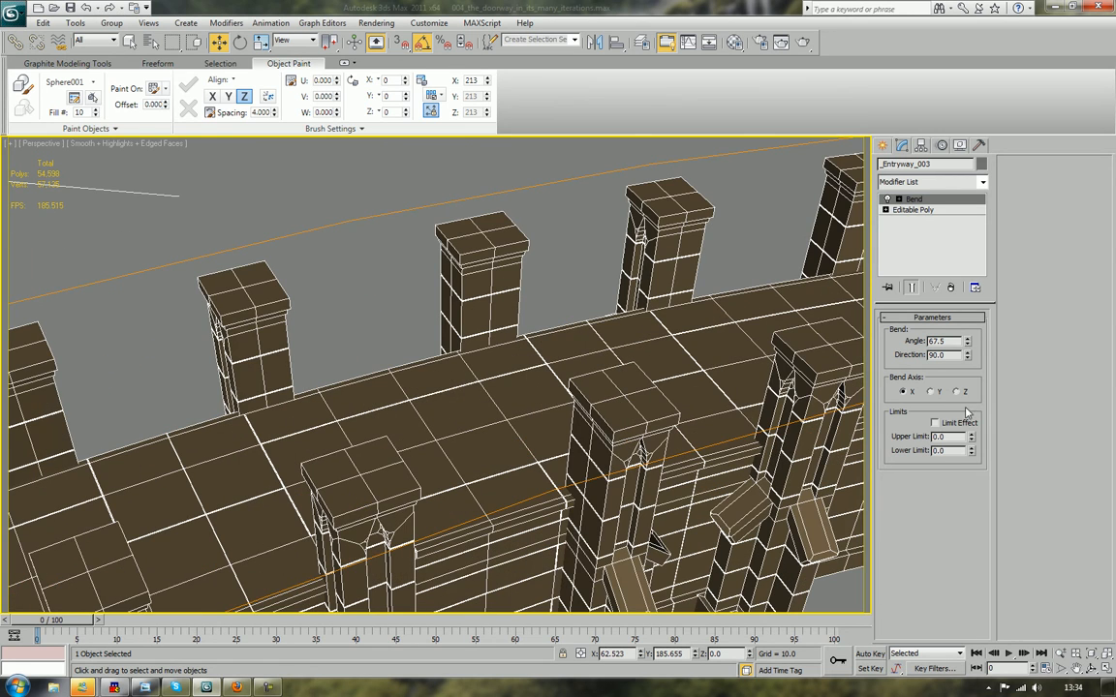
click(966, 338)
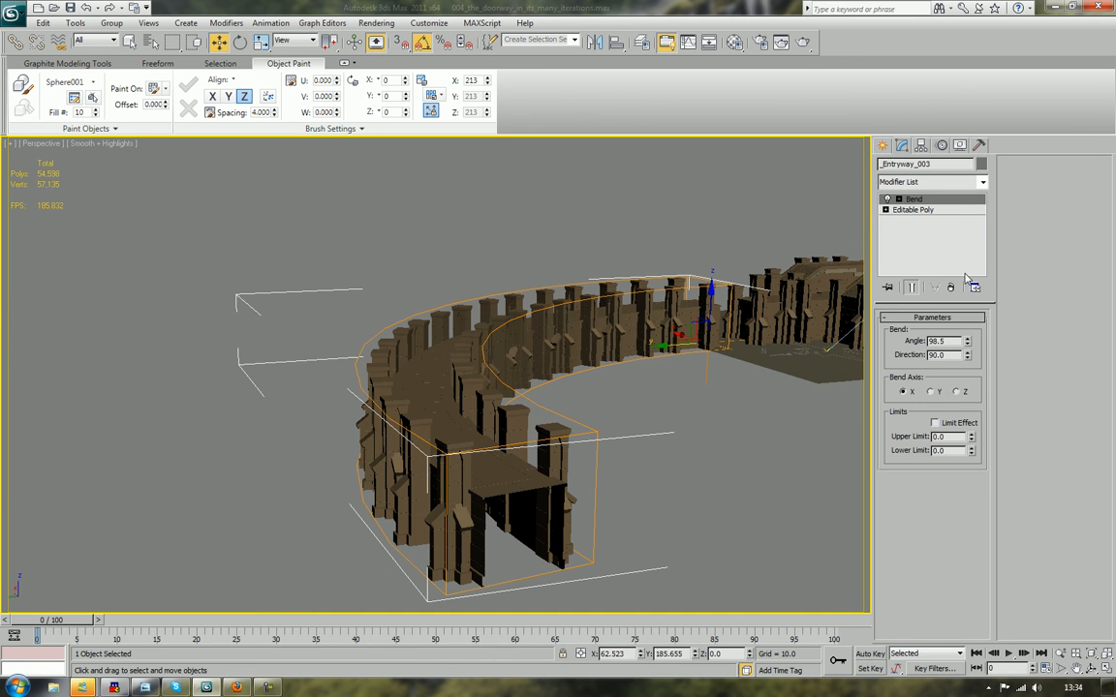
click(913, 209)
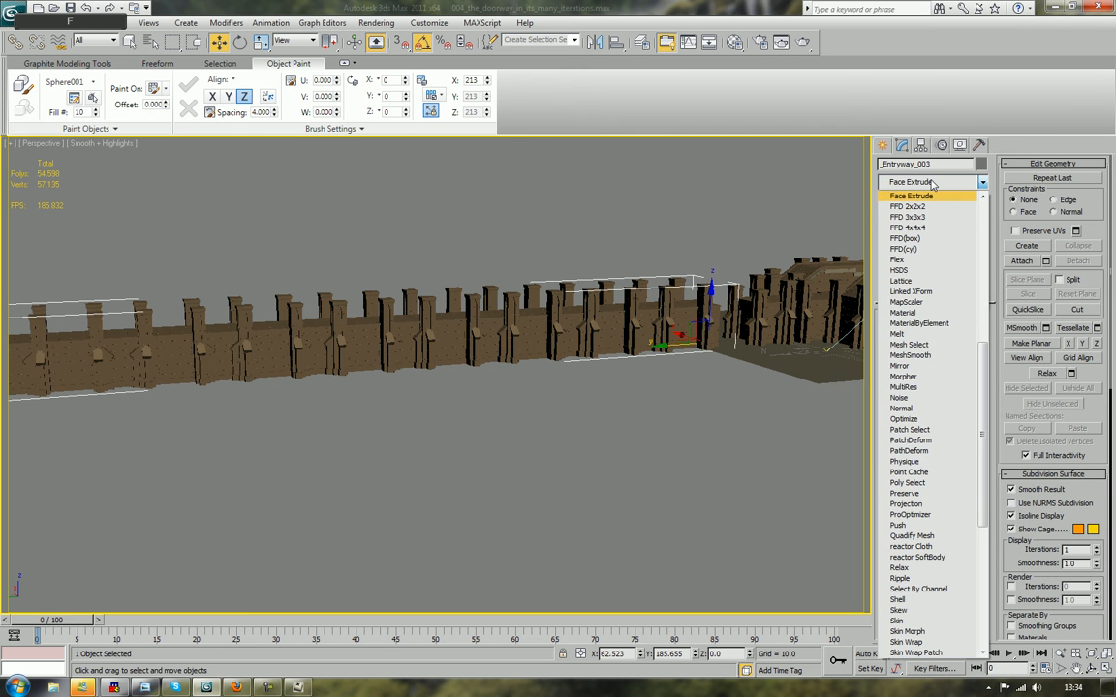
- Taper one end of the corridor with an FFD 2x2x2 modifier and check it in perspective
click(908, 207)
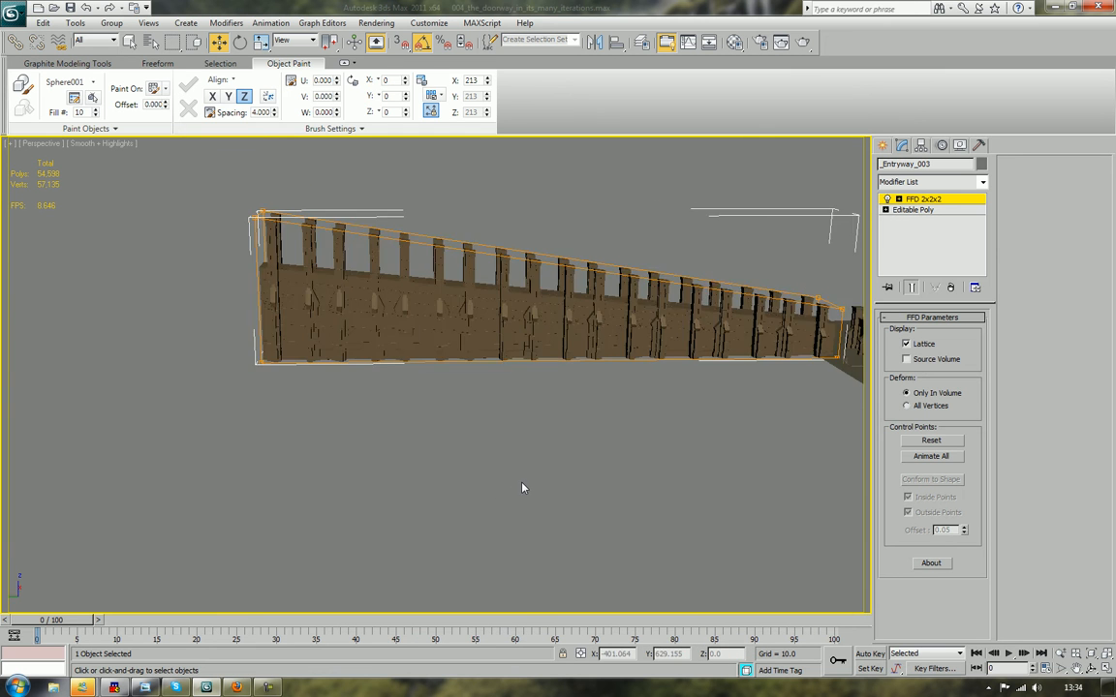
drag(523, 488, 726, 461)
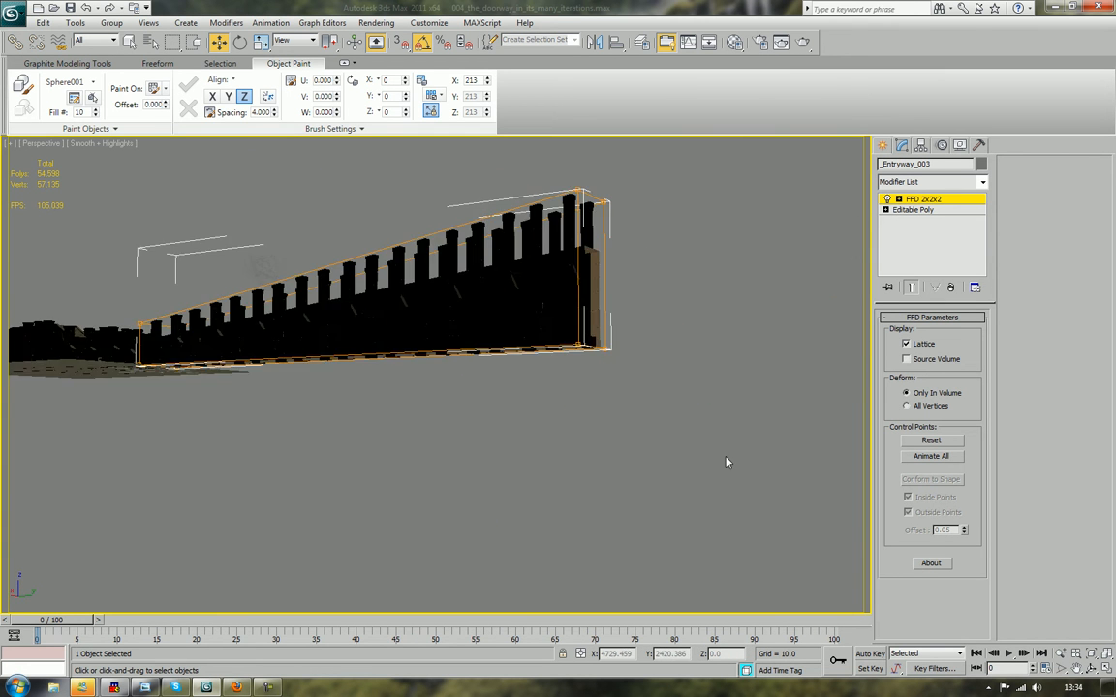
drag(727, 461, 542, 465)
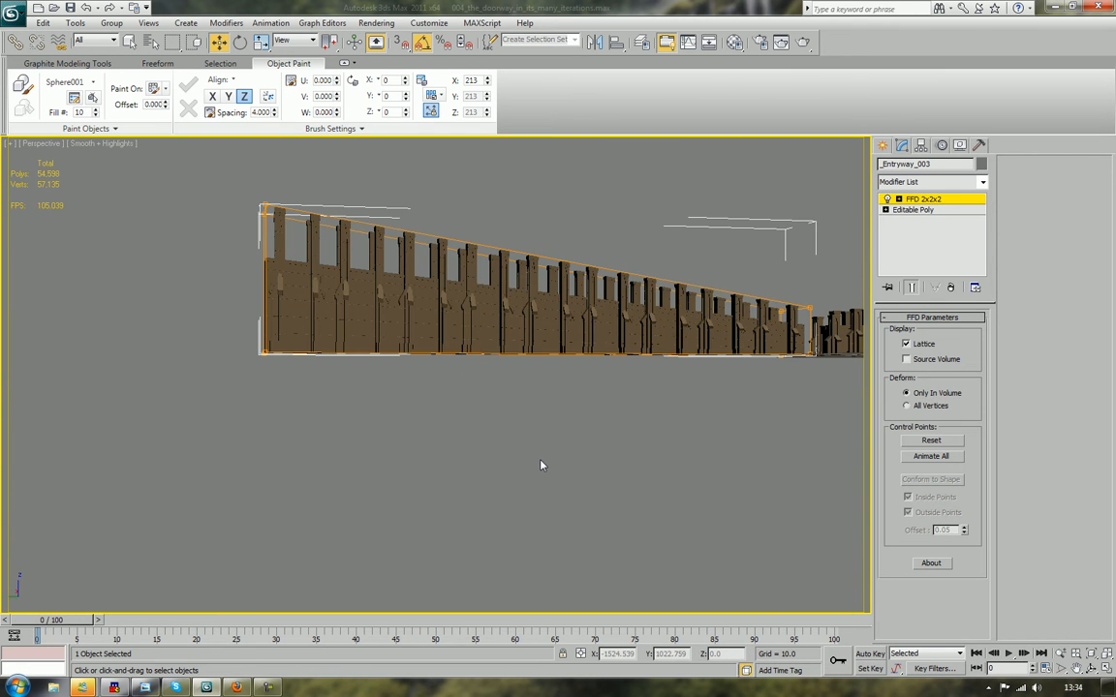
key(F4)
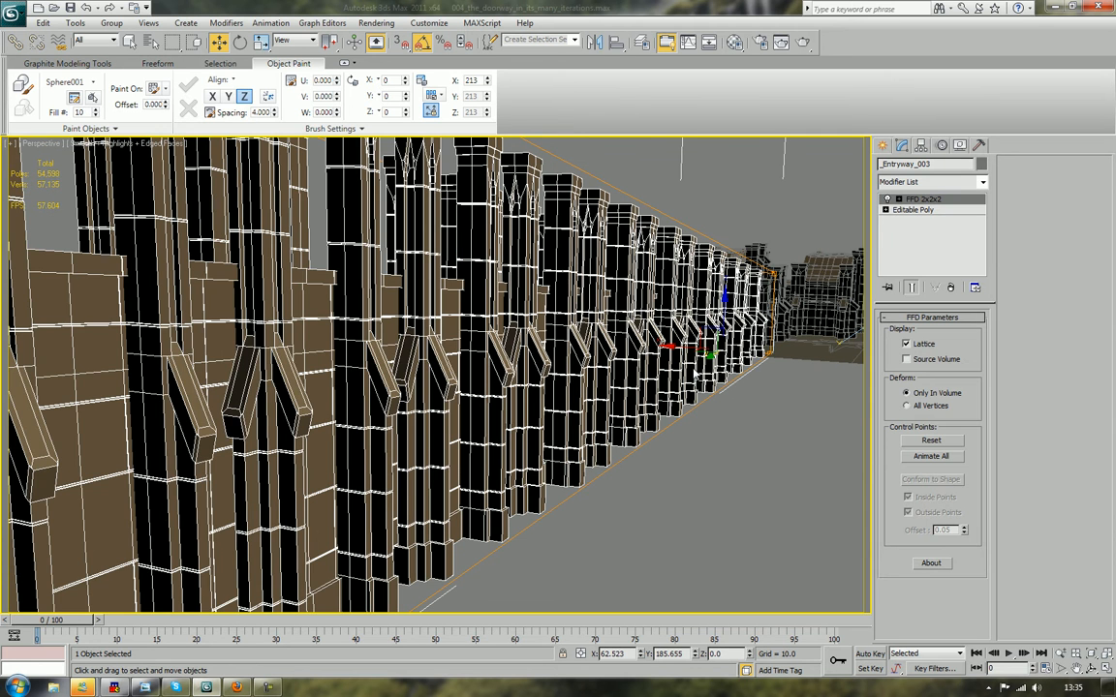
click(766, 398)
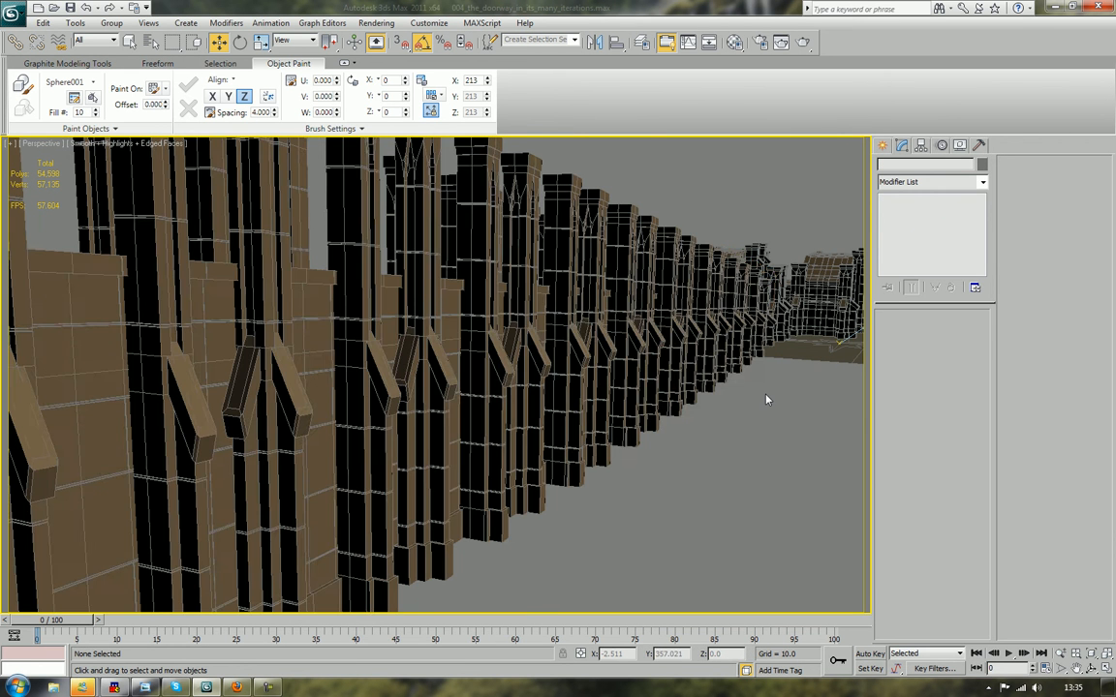
click(661, 364)
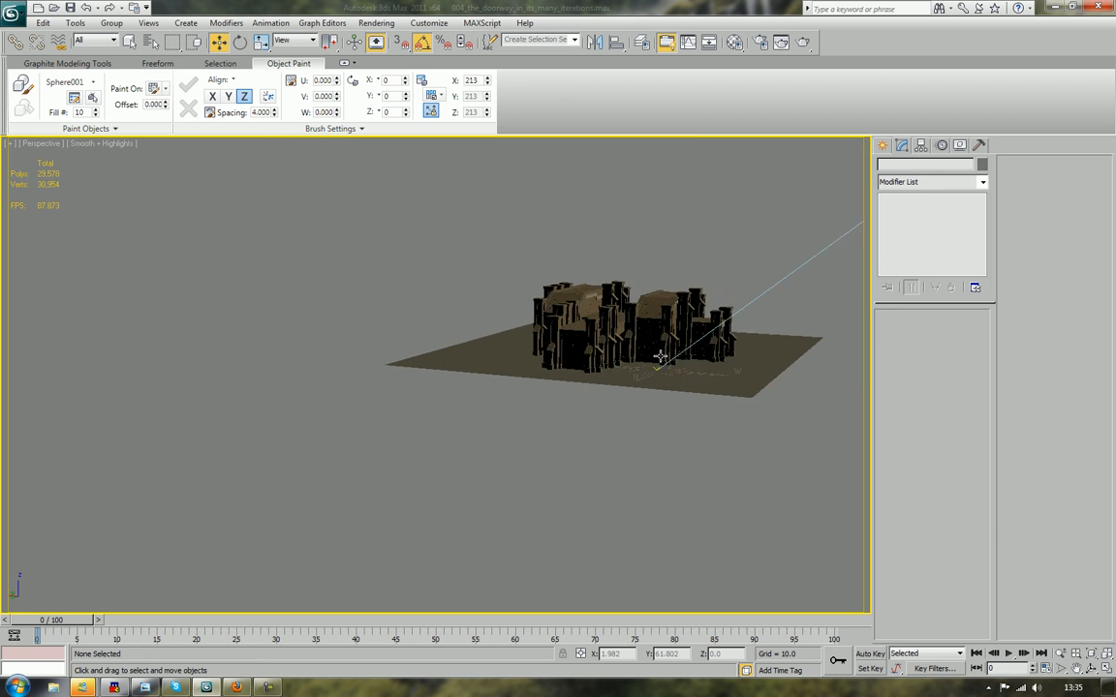
- Delete the tapered corridor and extra pieces, leaving a roughly 17,500-polygon block
drag(659, 358, 568, 375)
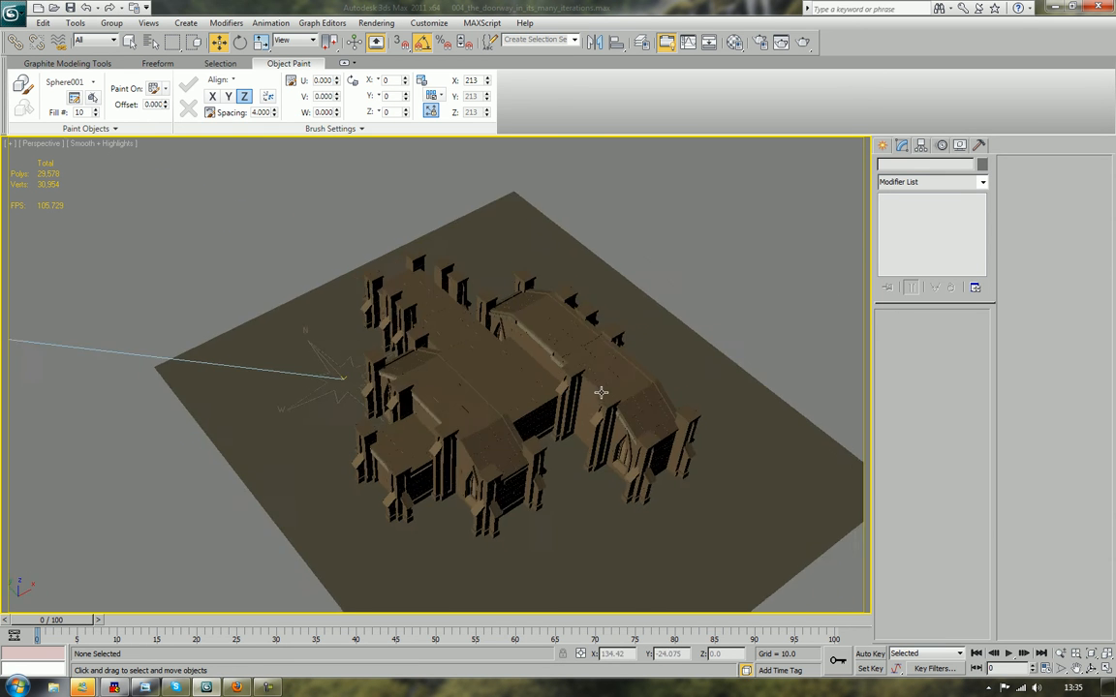
drag(601, 393, 465, 276)
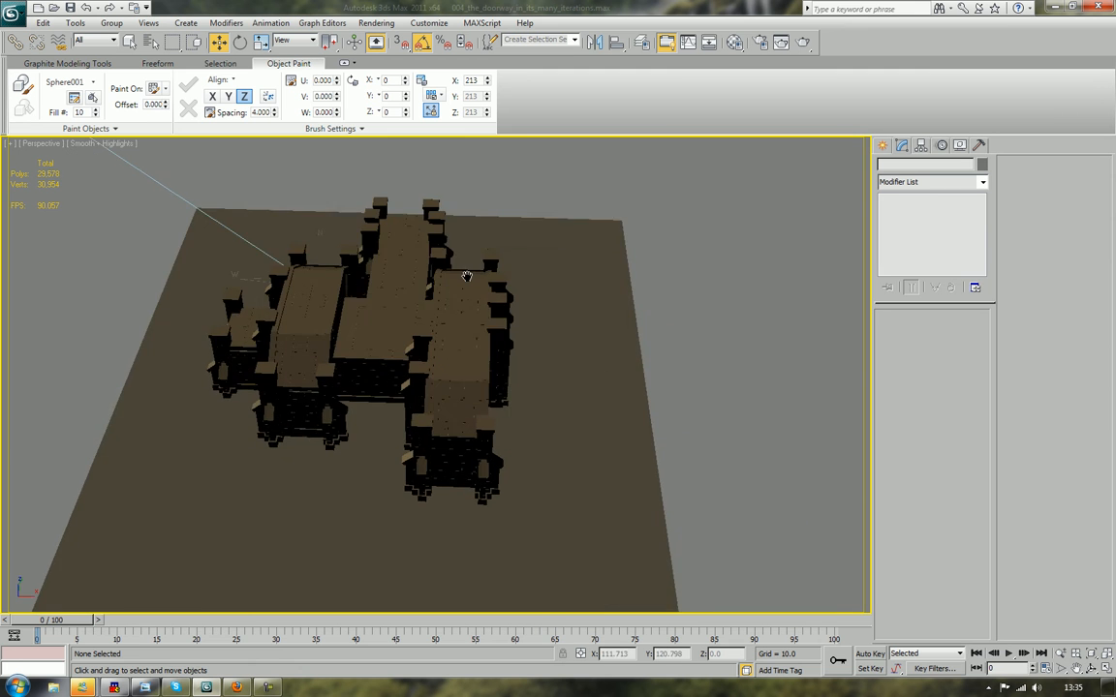
drag(466, 276, 458, 310)
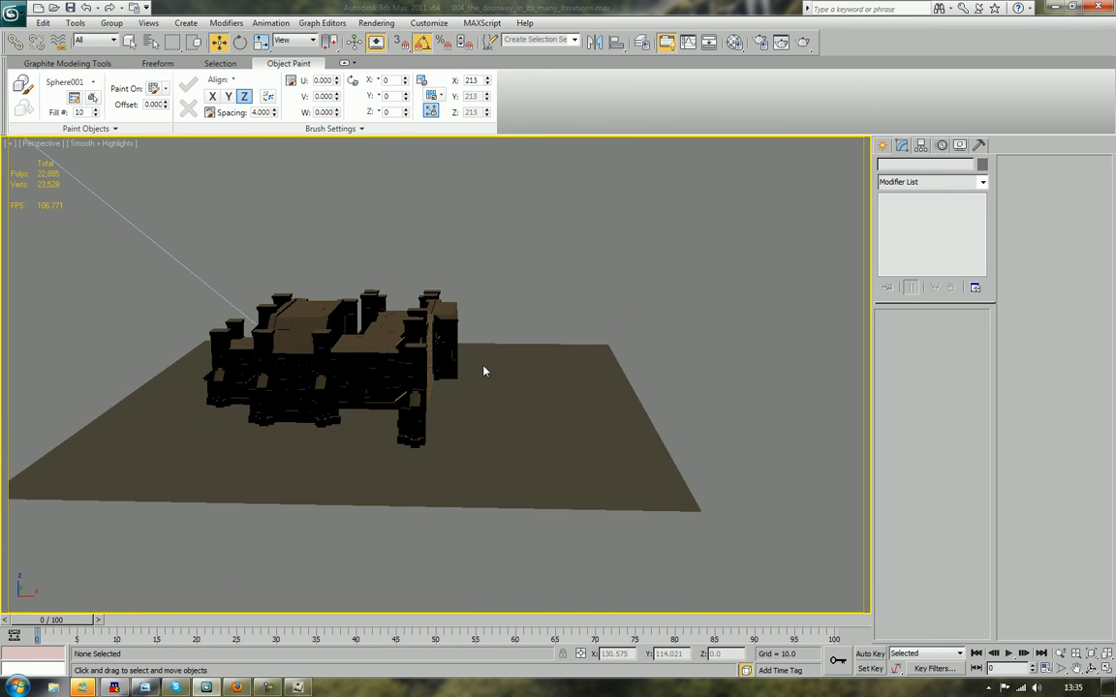
click(450, 320)
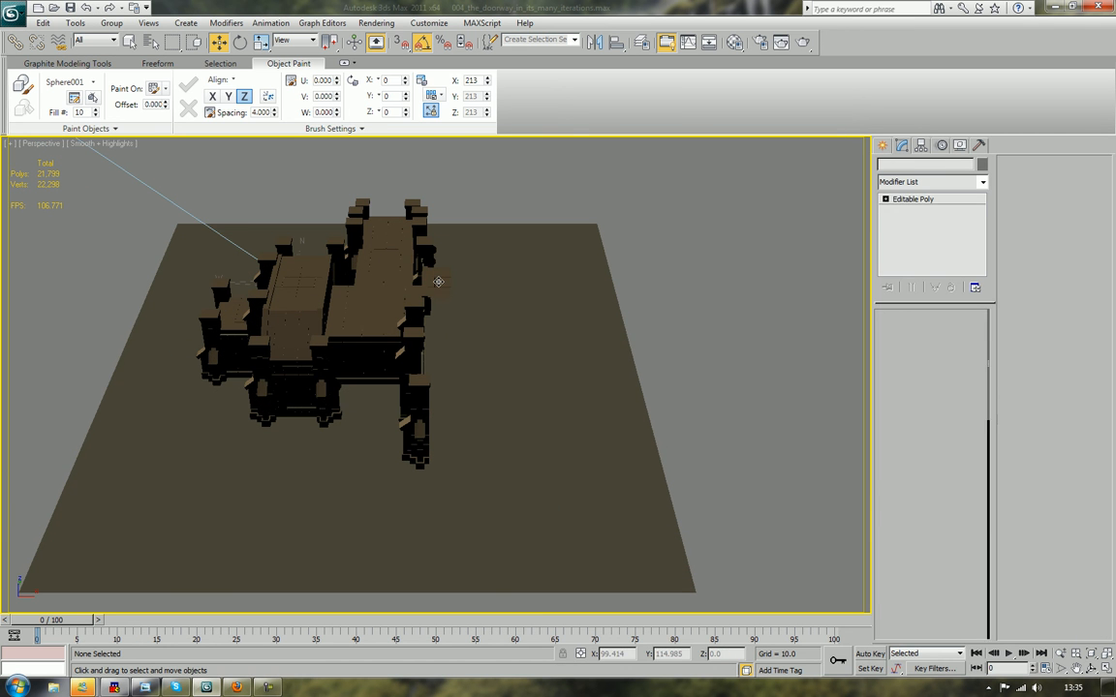
key(F4)
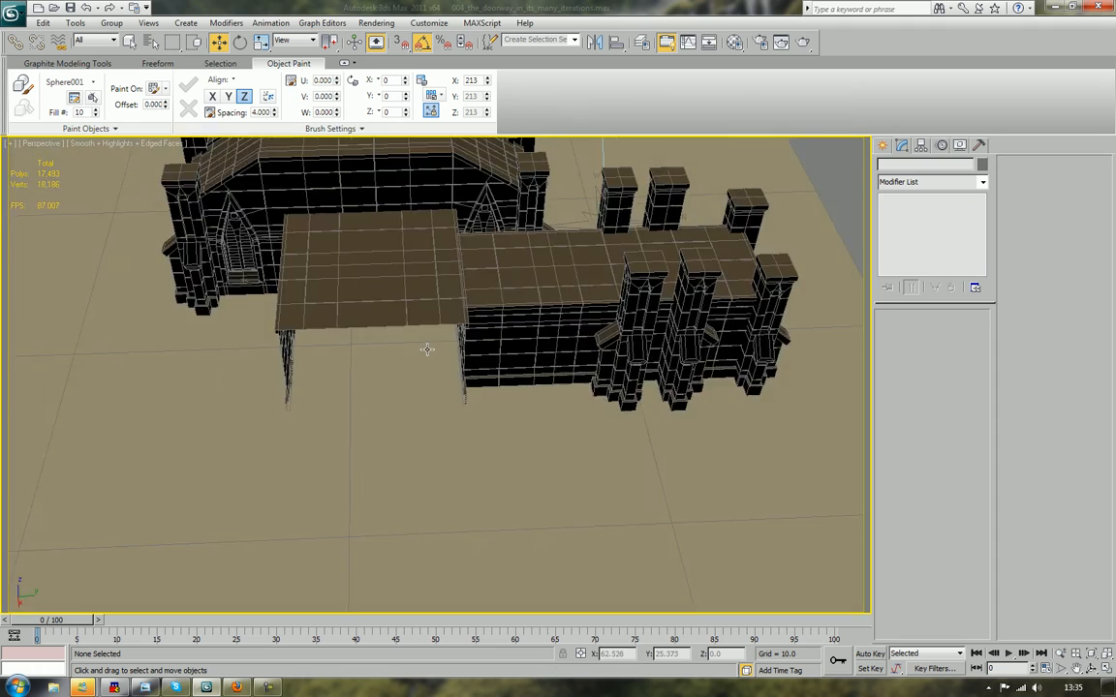
- Clone the eleven corridor and buttress pieces into a new wing beside the building
drag(426, 348, 240, 409)
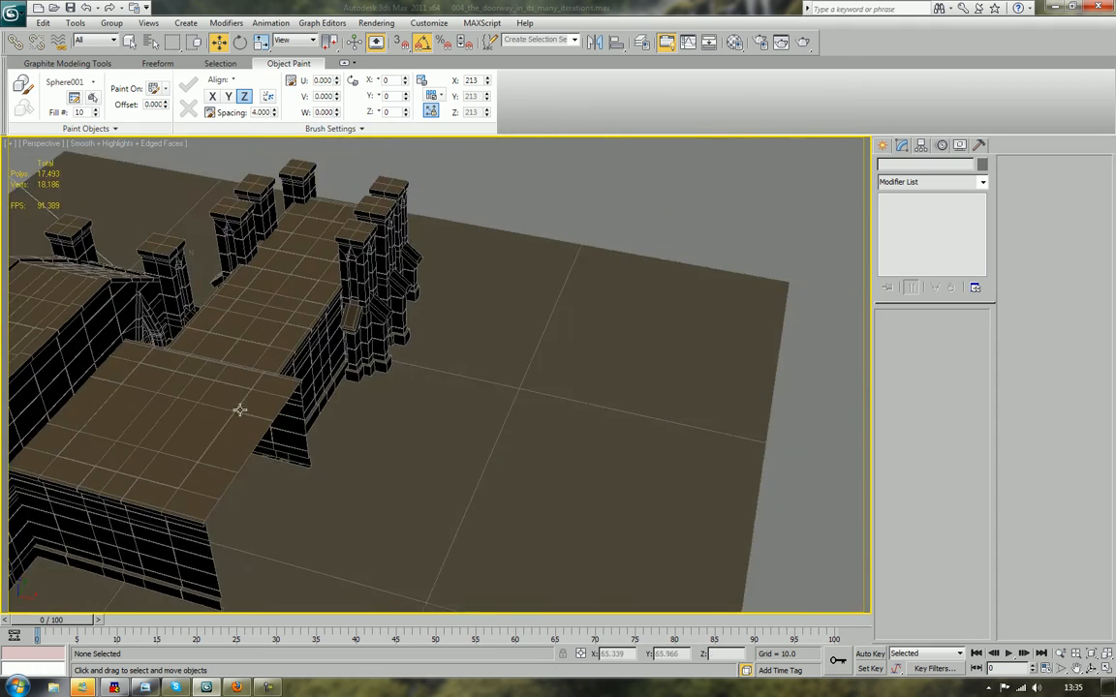
drag(239, 410, 472, 357)
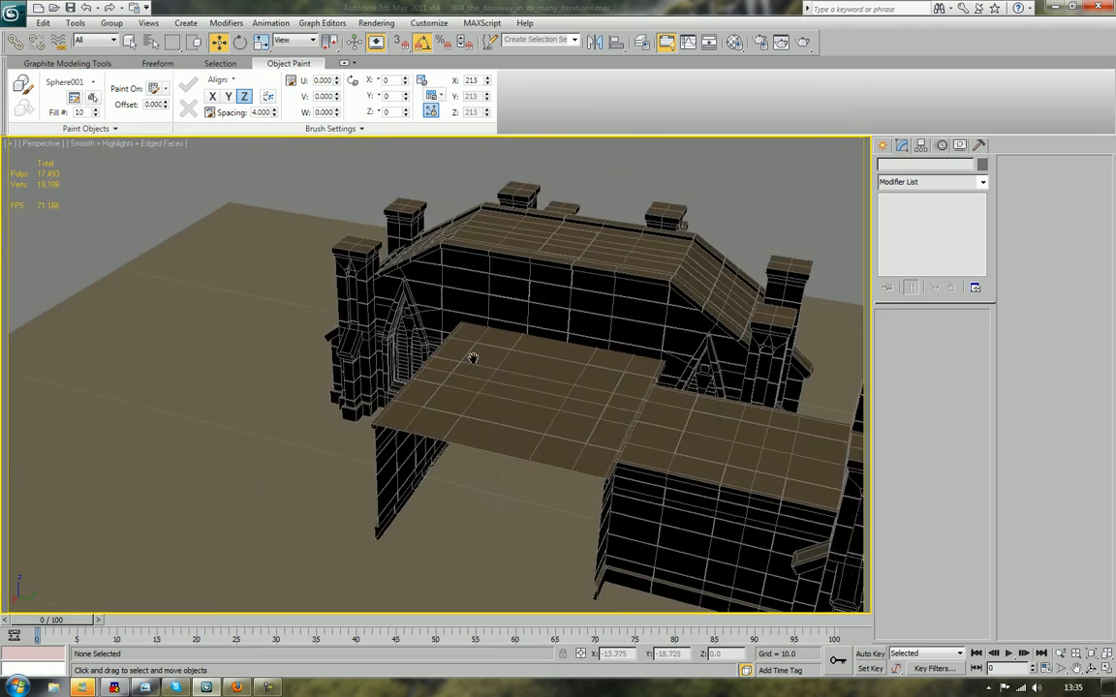
drag(470, 358, 324, 330)
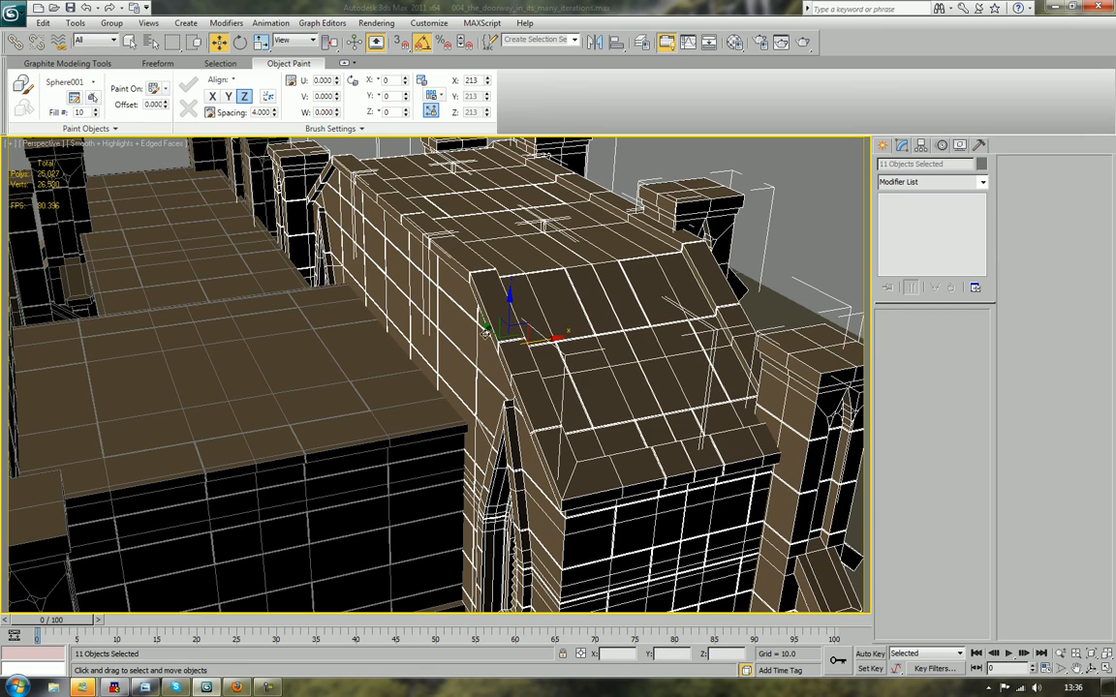
drag(508, 320, 523, 334)
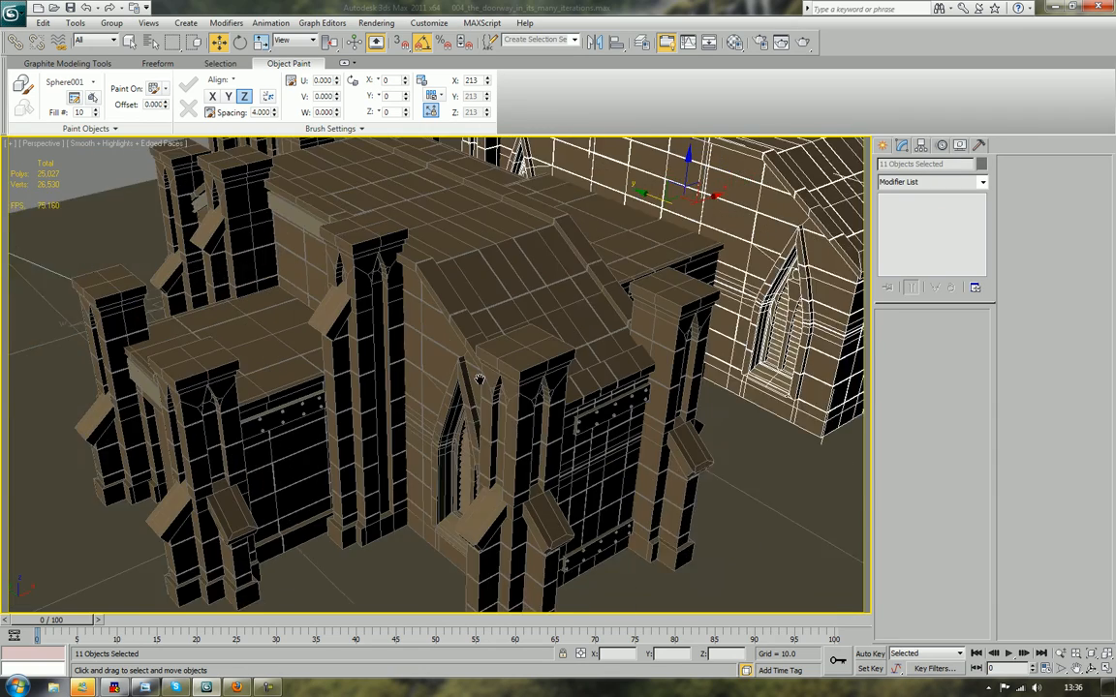
click(262, 426)
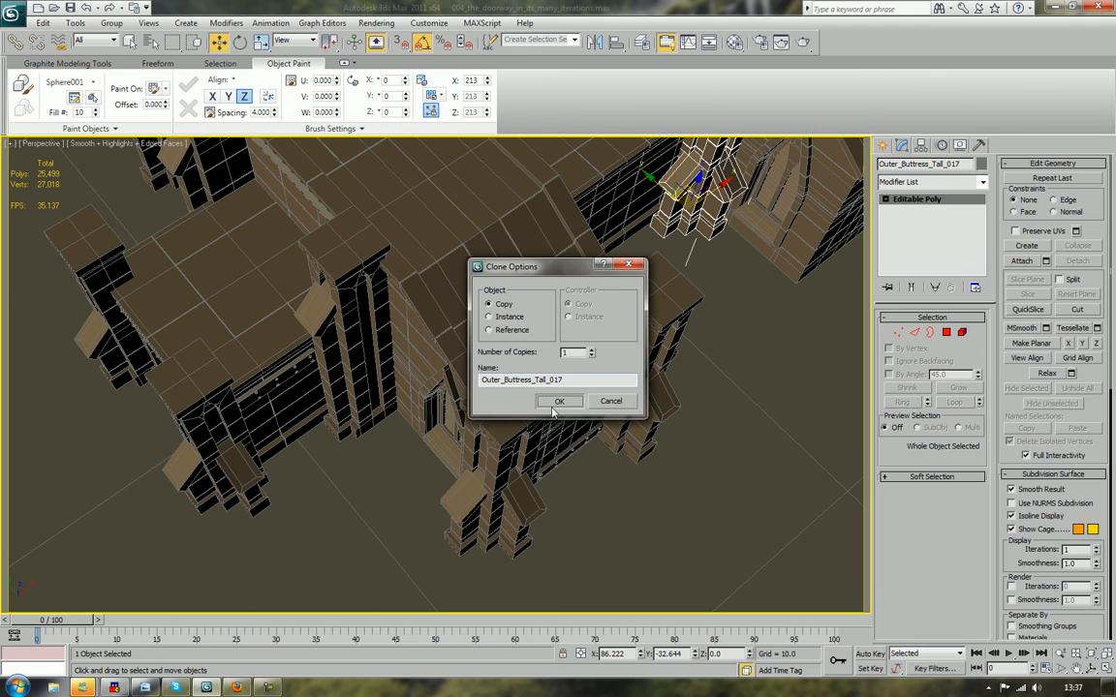
- Copy the Outer_Buttress_Tall and move the copy into the building corner
click(559, 400)
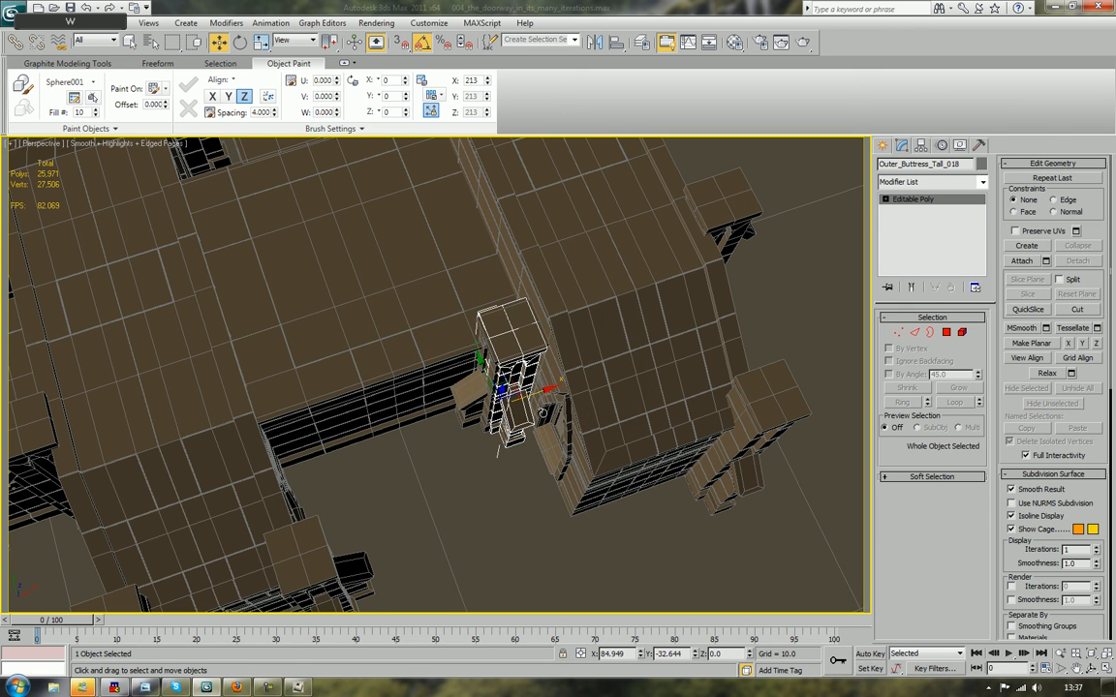
drag(513, 387, 330, 446)
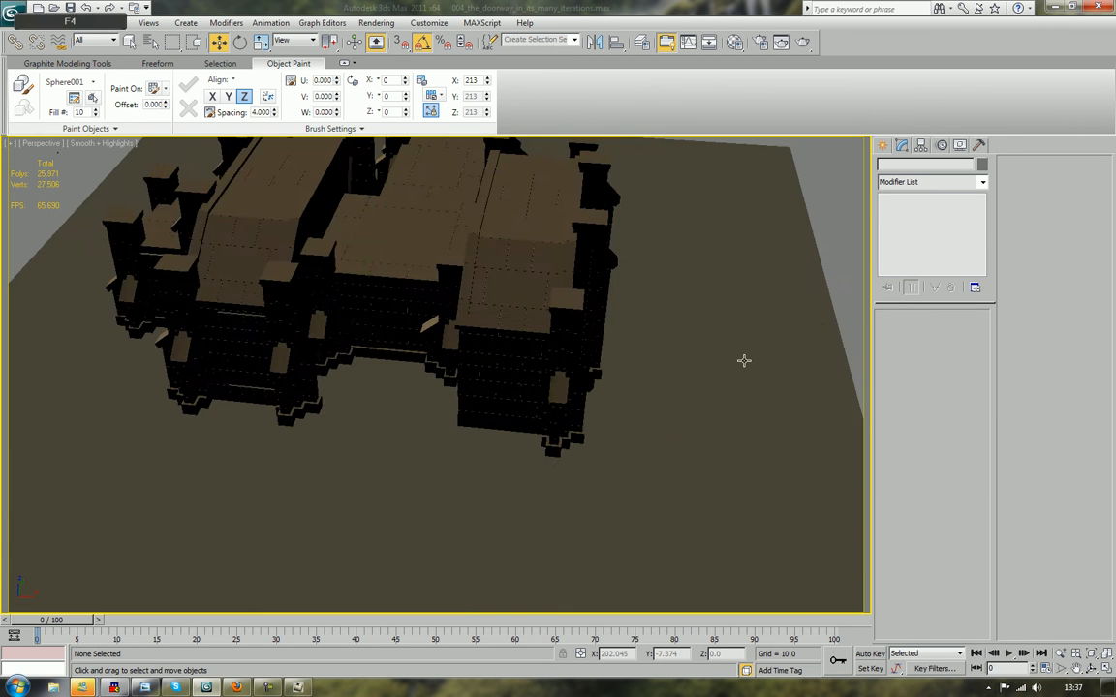
drag(744, 360, 698, 488)
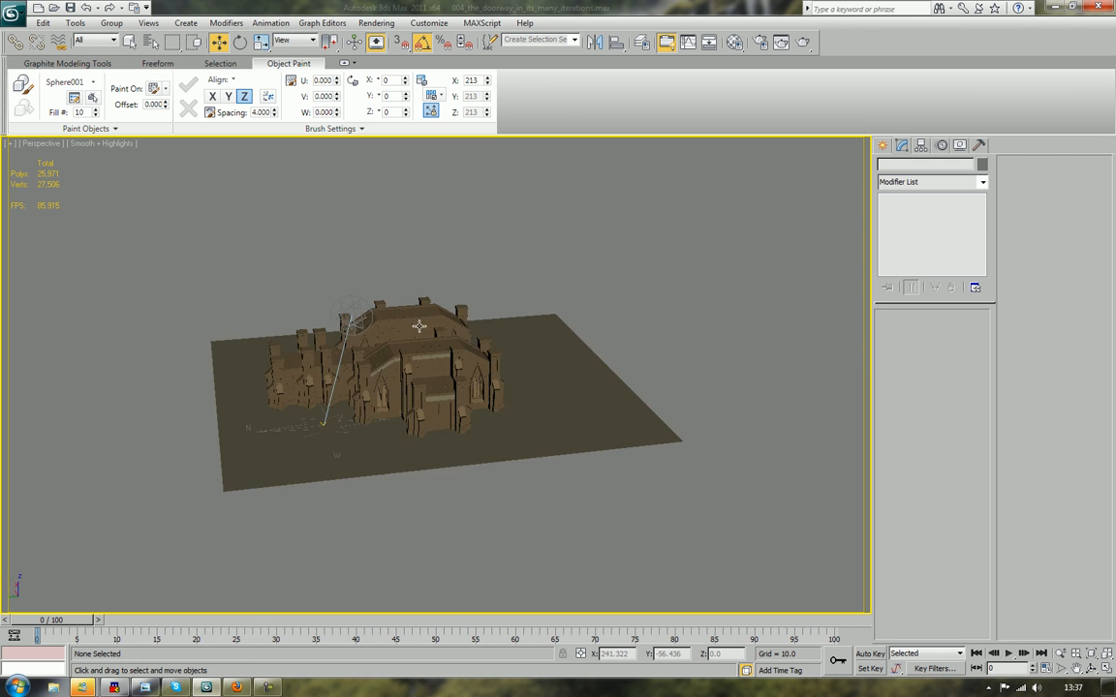
drag(417, 325, 639, 308)
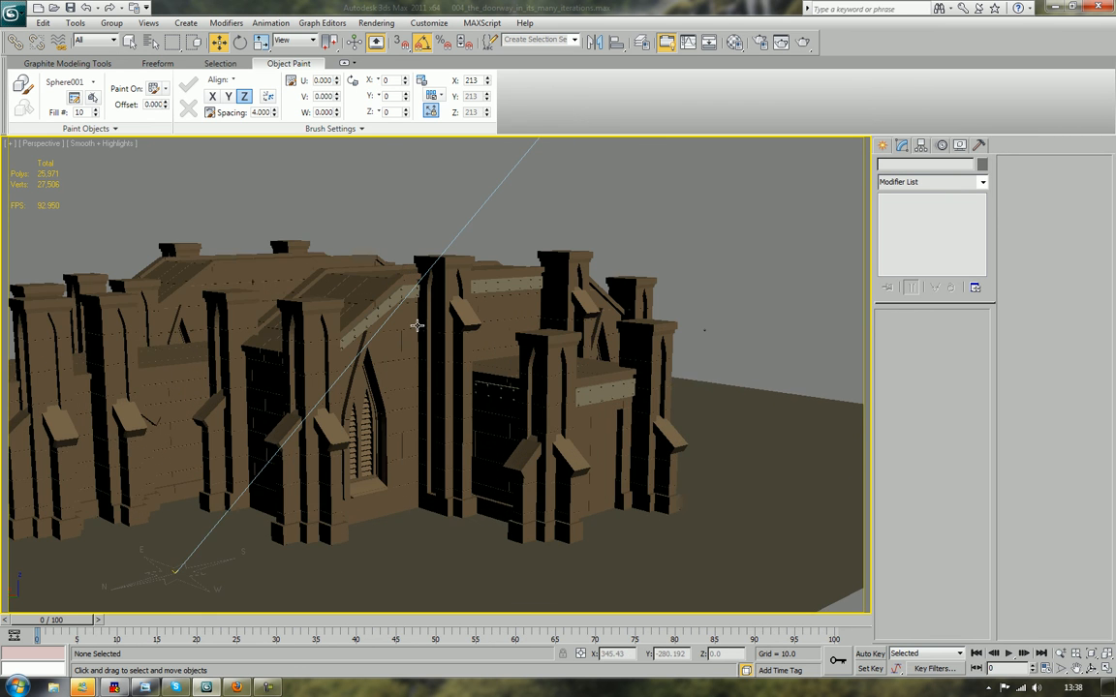
drag(416, 324, 468, 326)
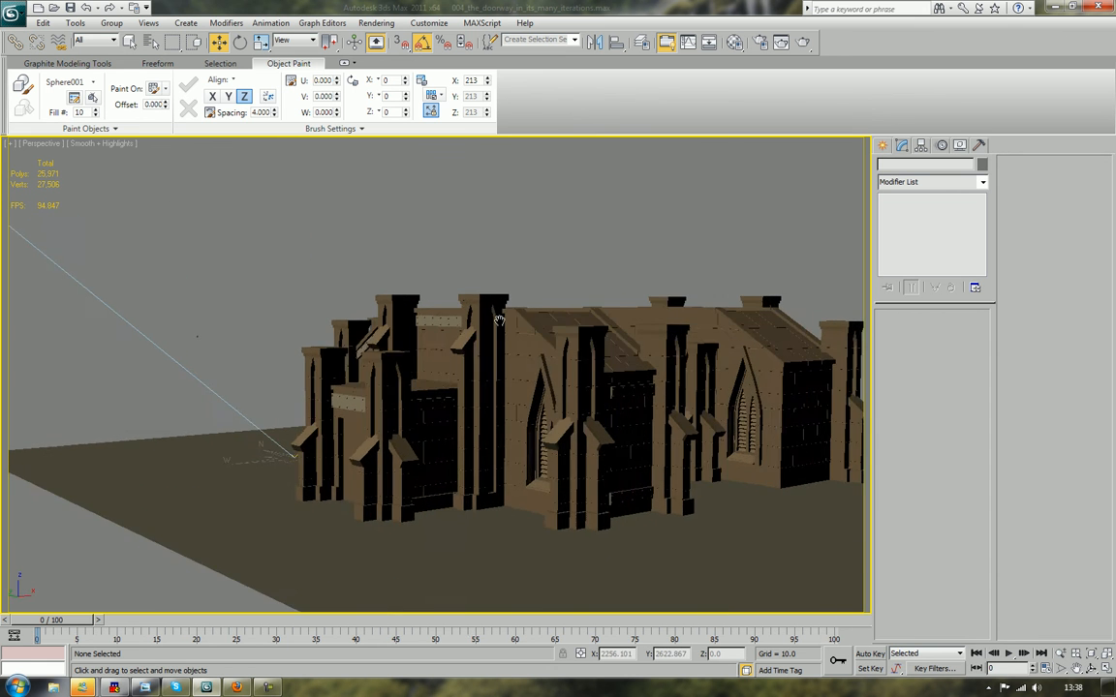
drag(499, 319, 600, 334)
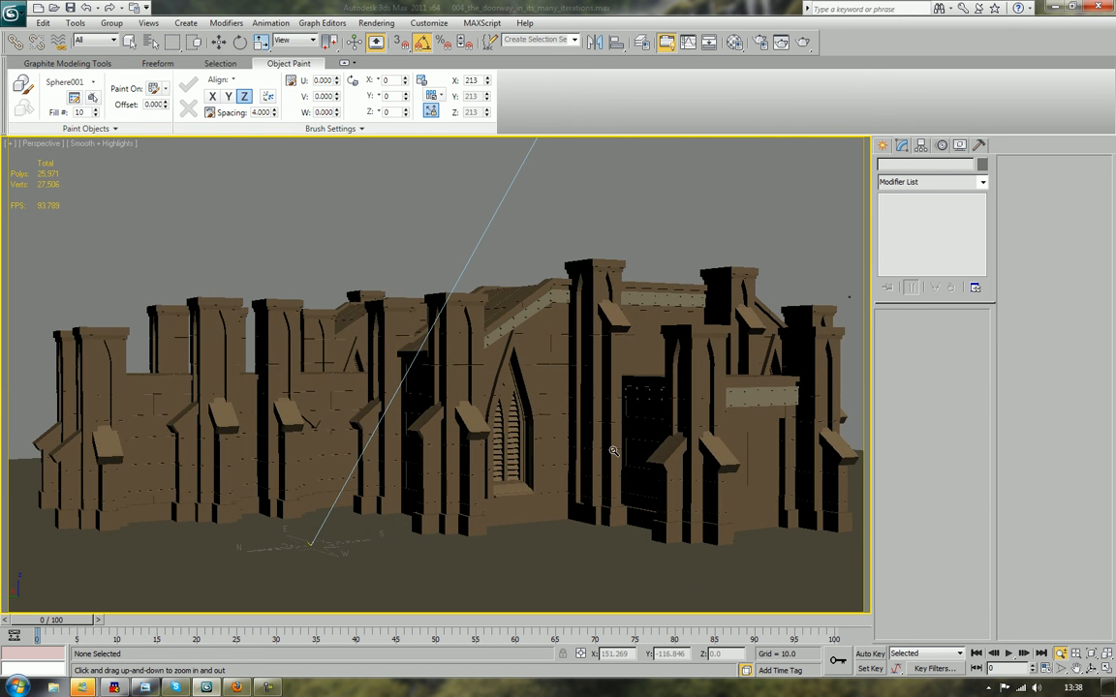
drag(615, 450, 595, 438)
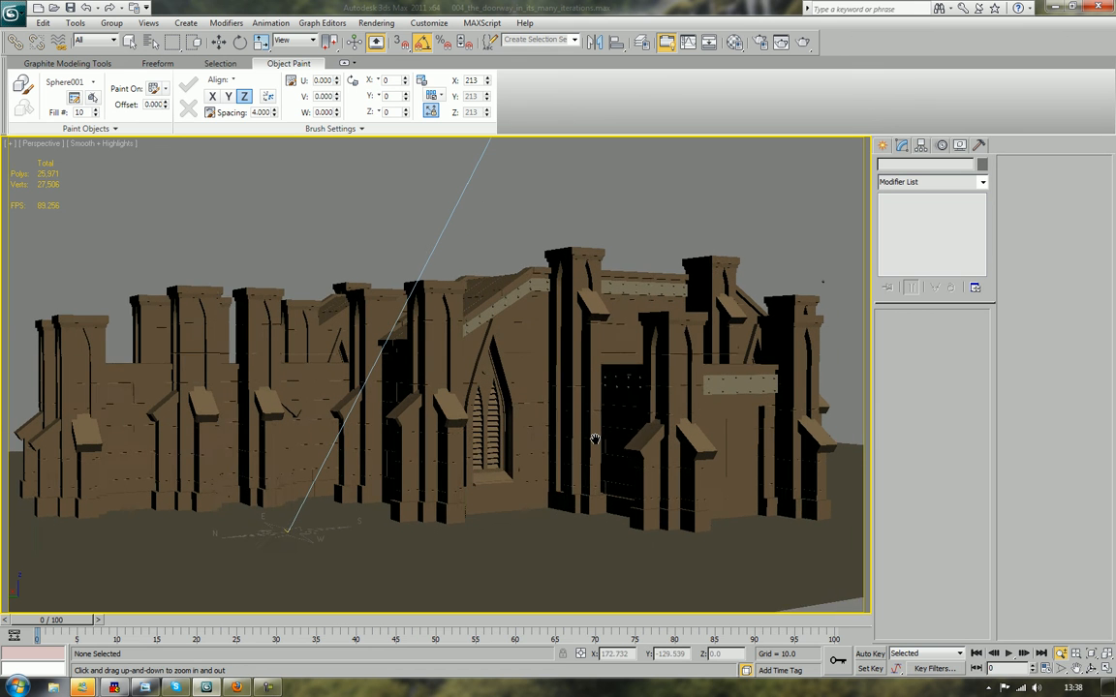